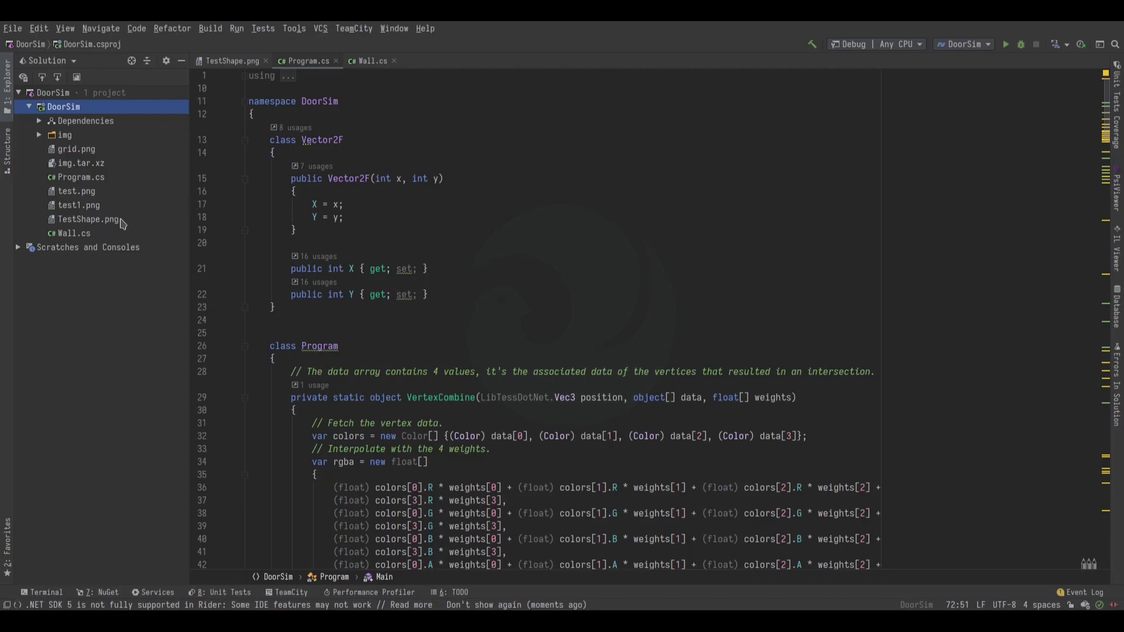
pyautogui.moveTo(93, 221)
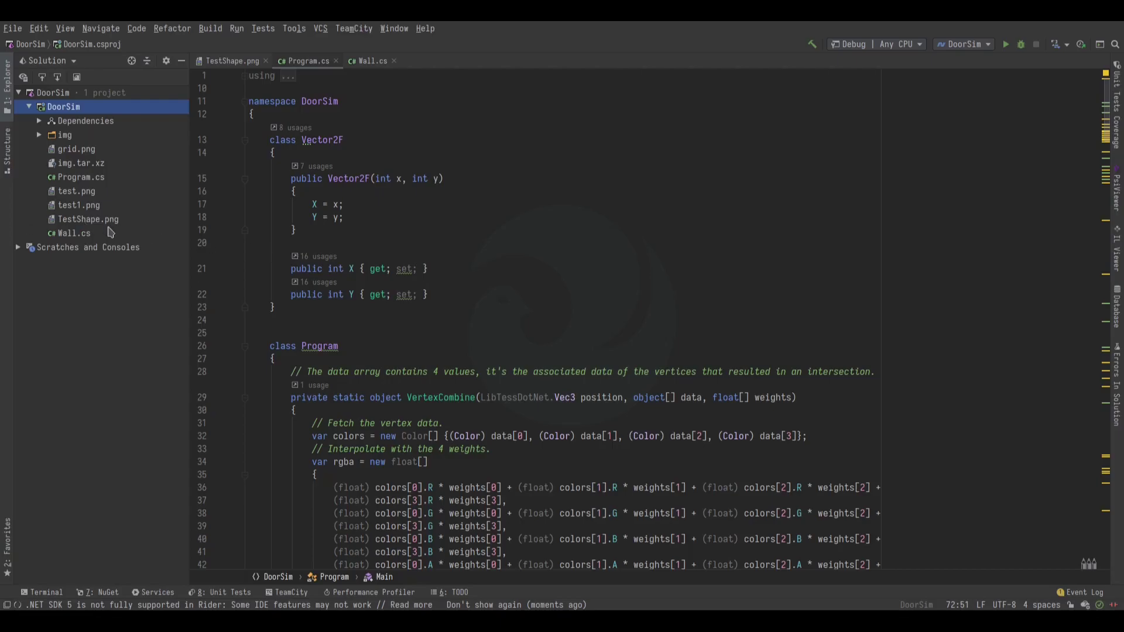
# Open TestShape.png to view its black-and-white 100×100 floor-plan shape
pyautogui.click(87, 219)
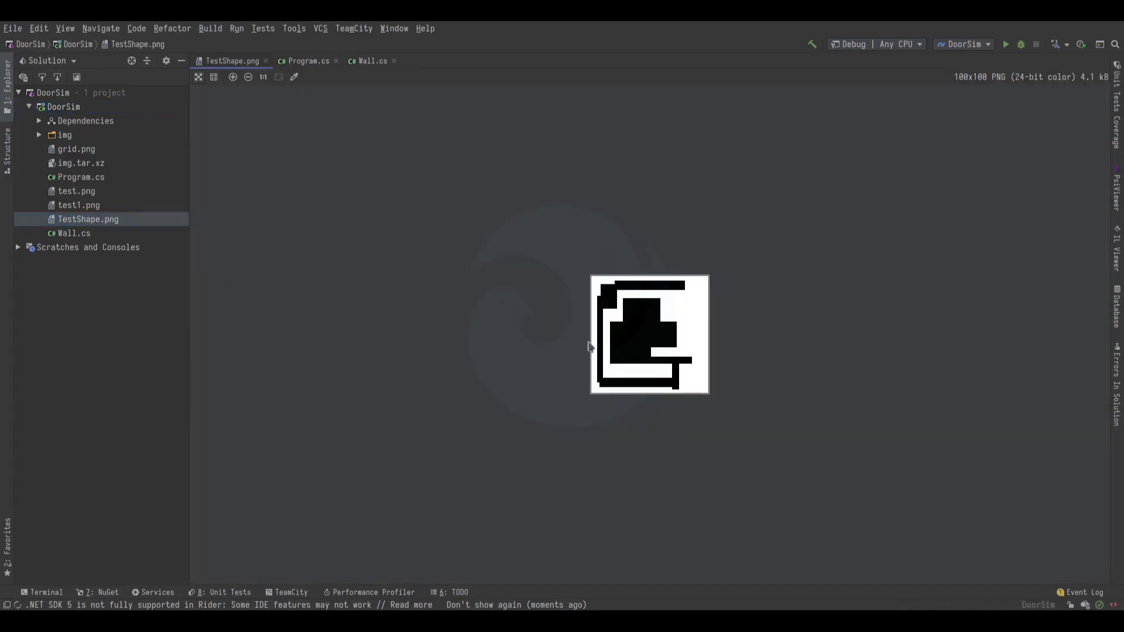
pyautogui.moveTo(679, 320)
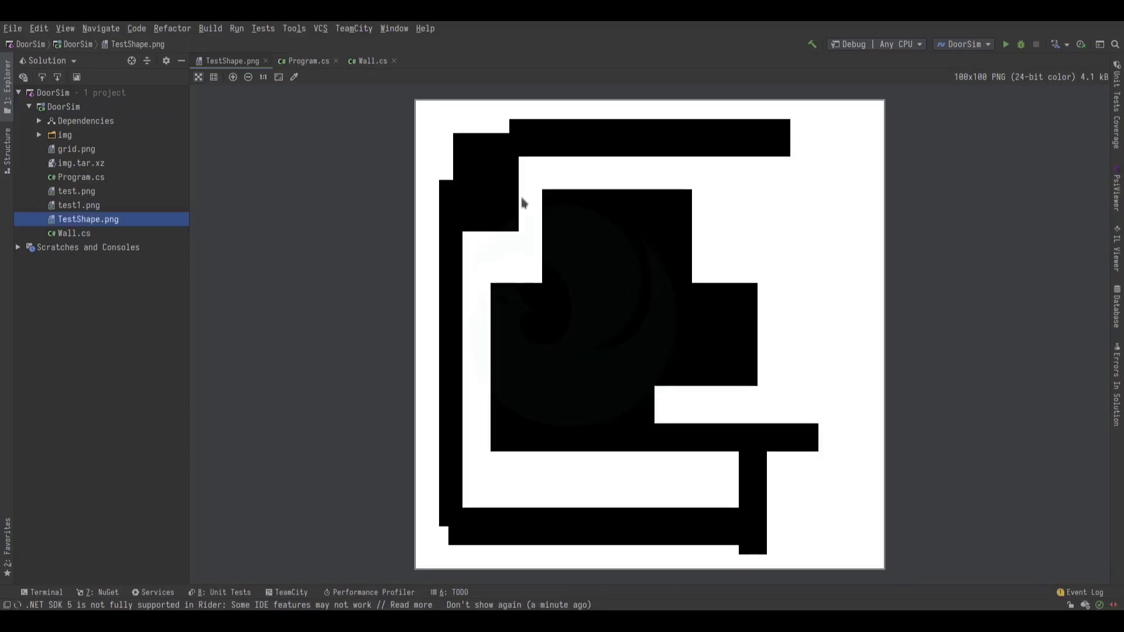
pyautogui.moveTo(543, 341)
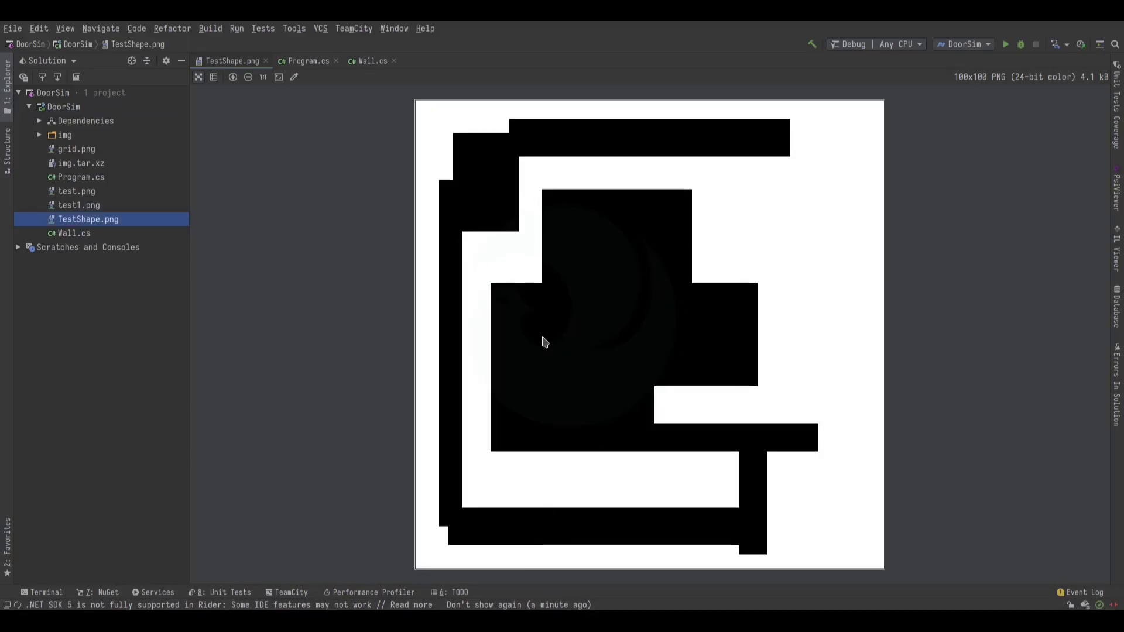
pyautogui.moveTo(748, 377)
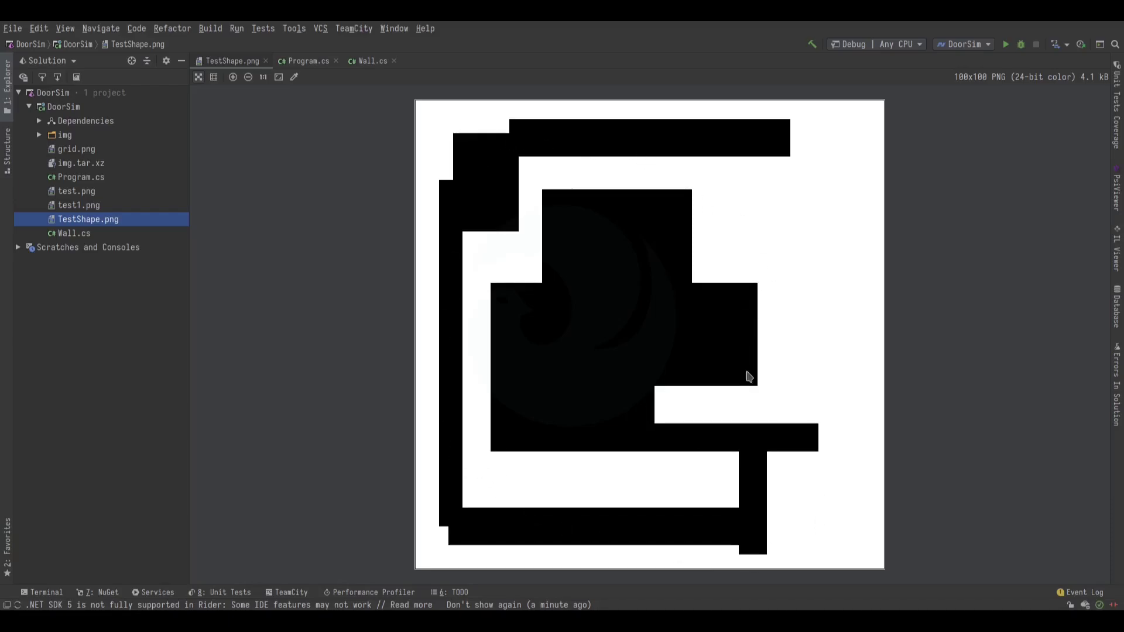
pyautogui.moveTo(639, 495)
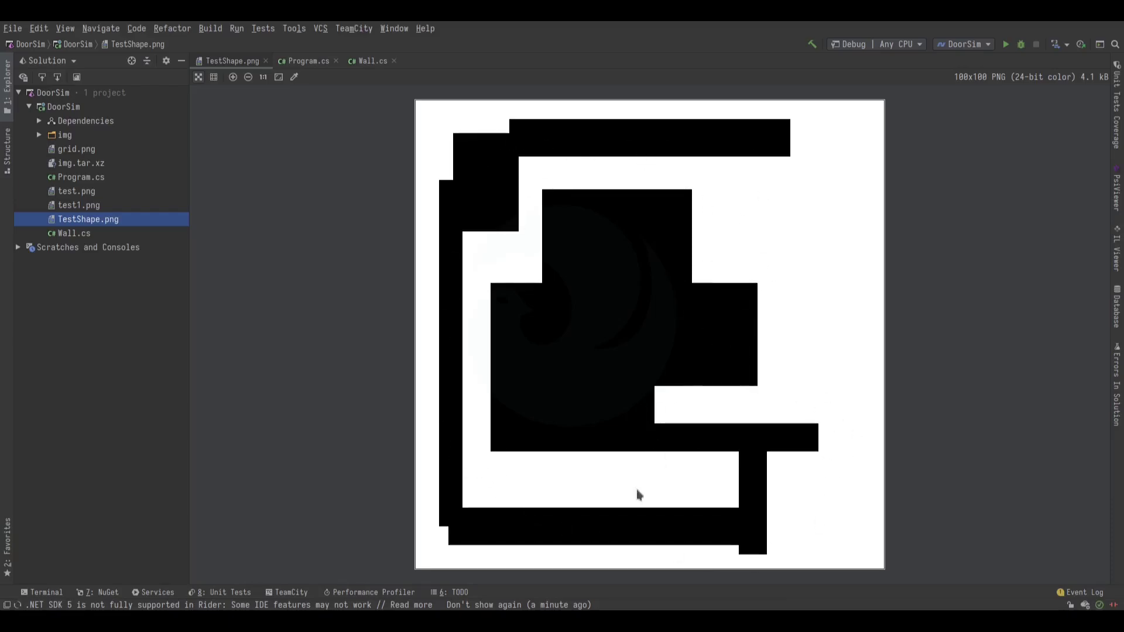
pyautogui.moveTo(841, 303)
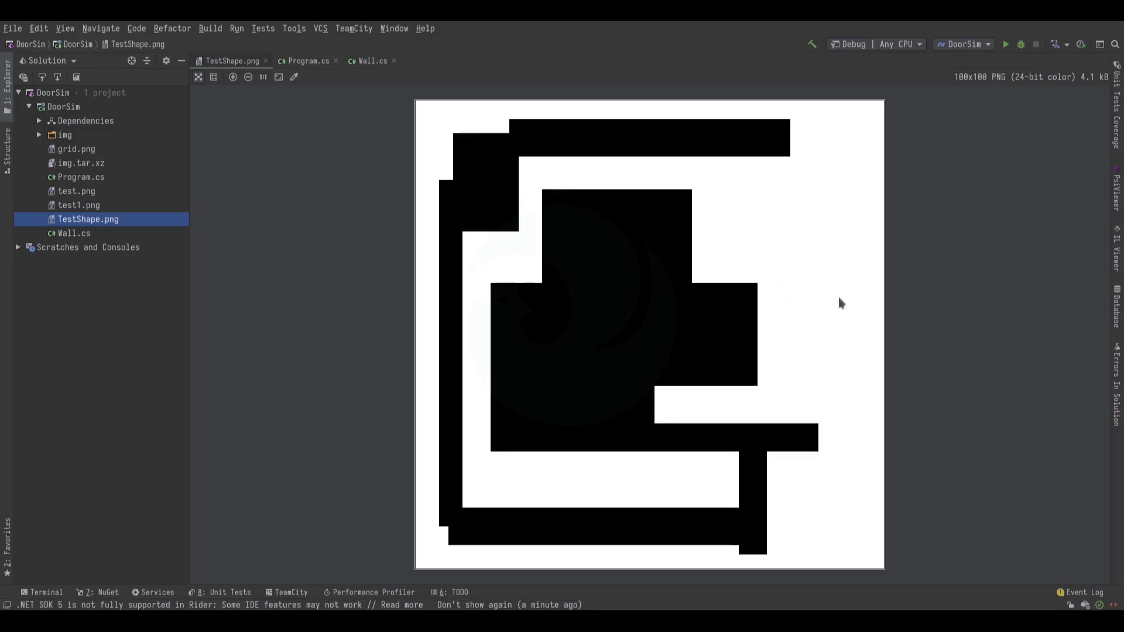
pyautogui.moveTo(571, 212)
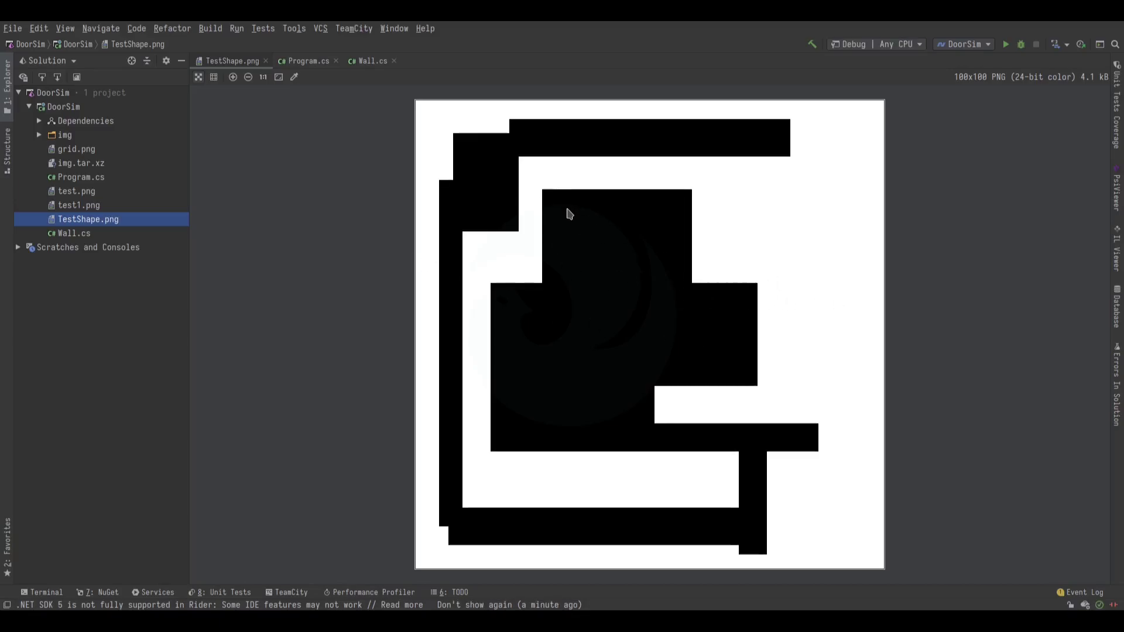
pyautogui.moveTo(708, 380)
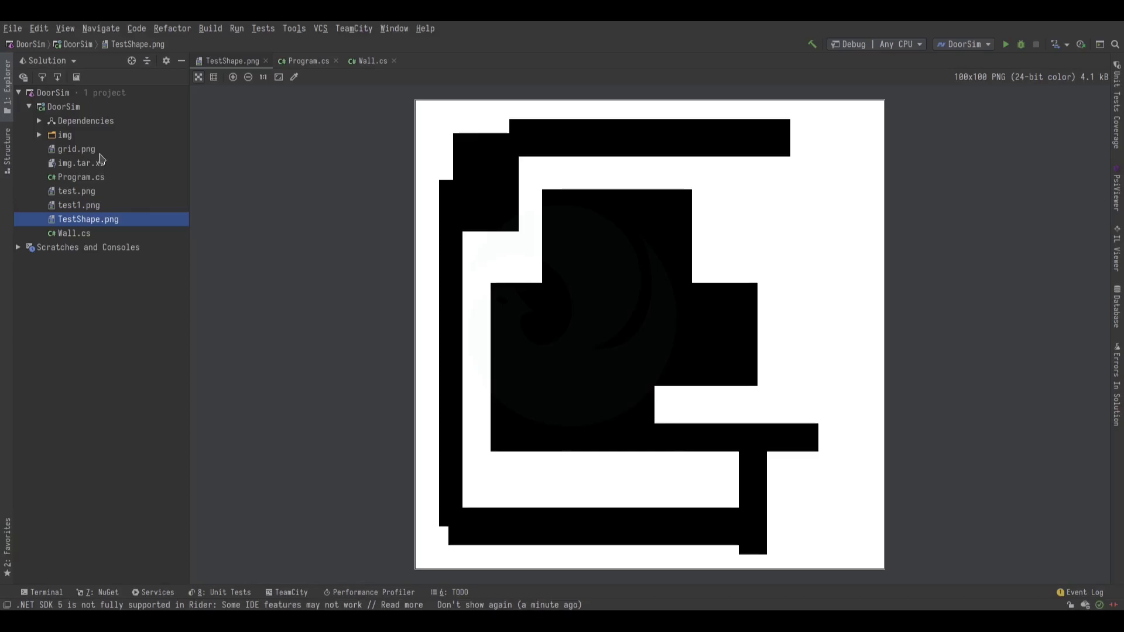
# View the test1.png triangulation, then open Program.cs and expand the img folder
pyautogui.click(78, 205)
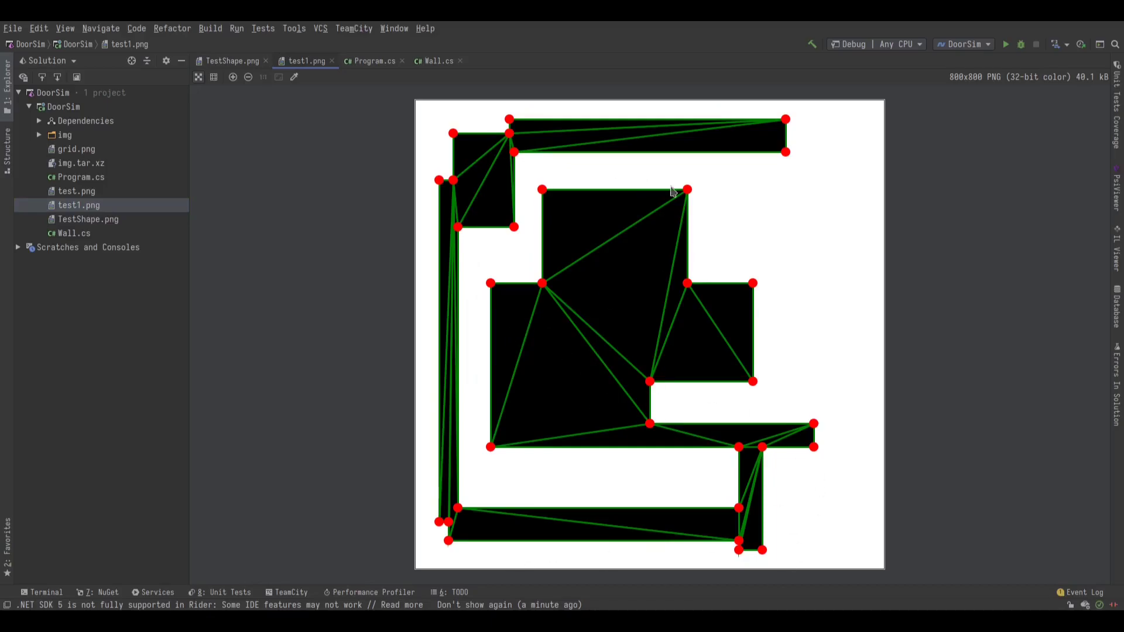
pyautogui.moveTo(785, 319)
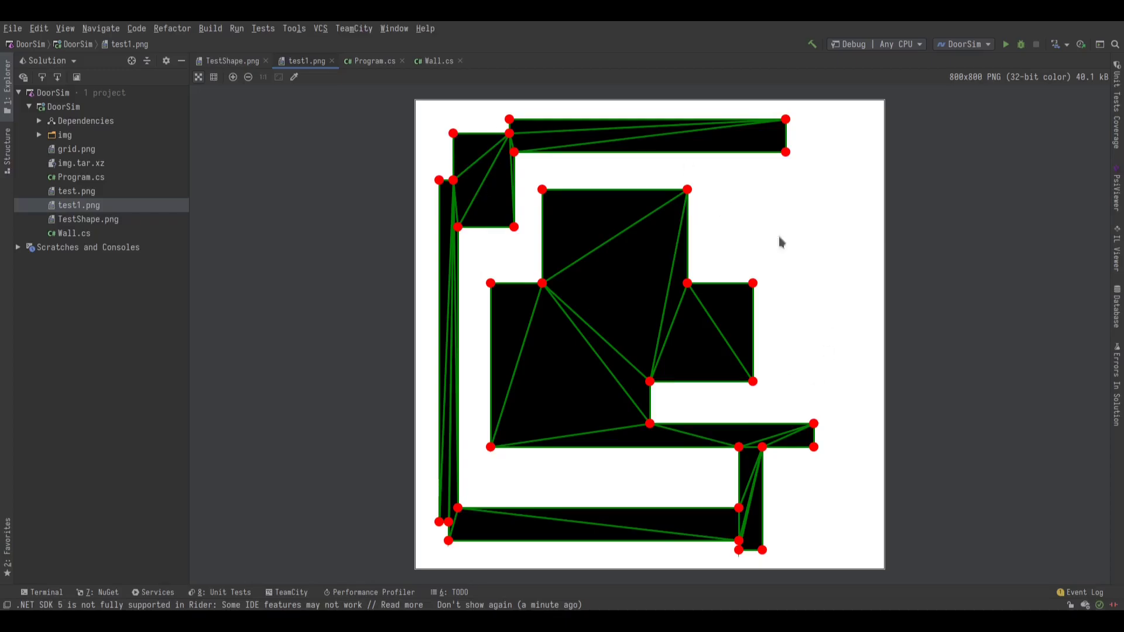
pyautogui.moveTo(109, 194)
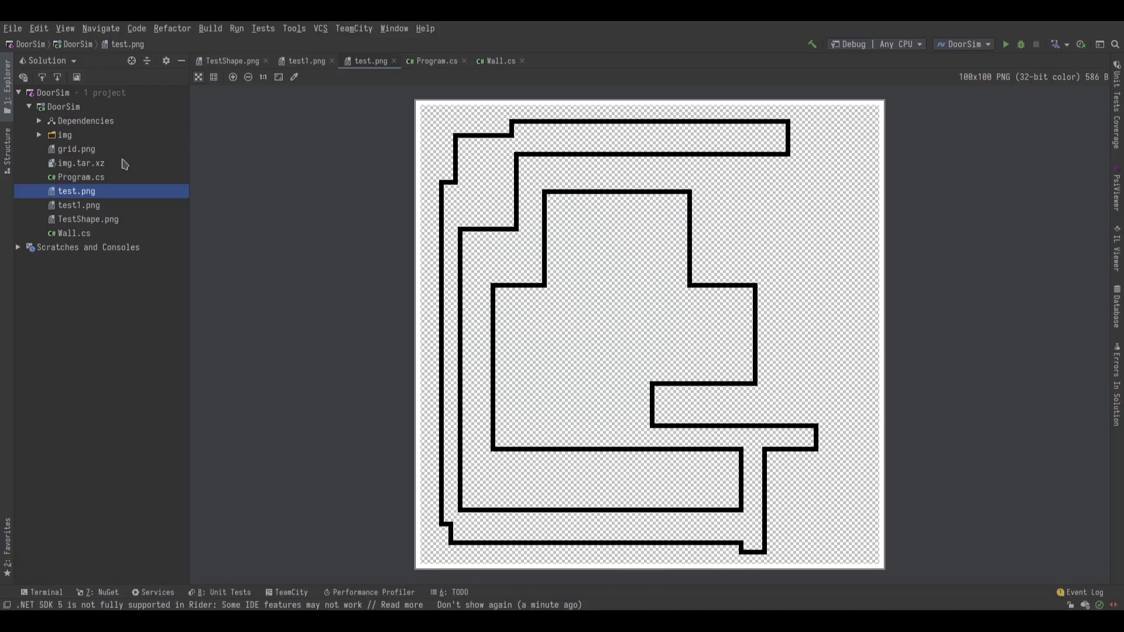
pyautogui.click(80, 177)
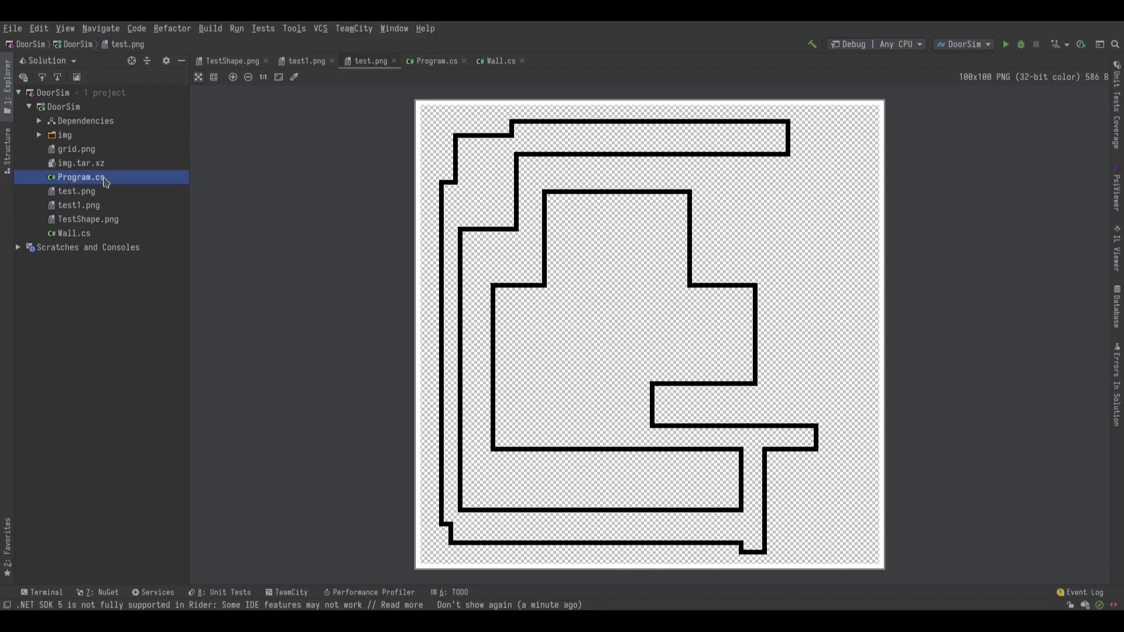
pyautogui.click(433, 60)
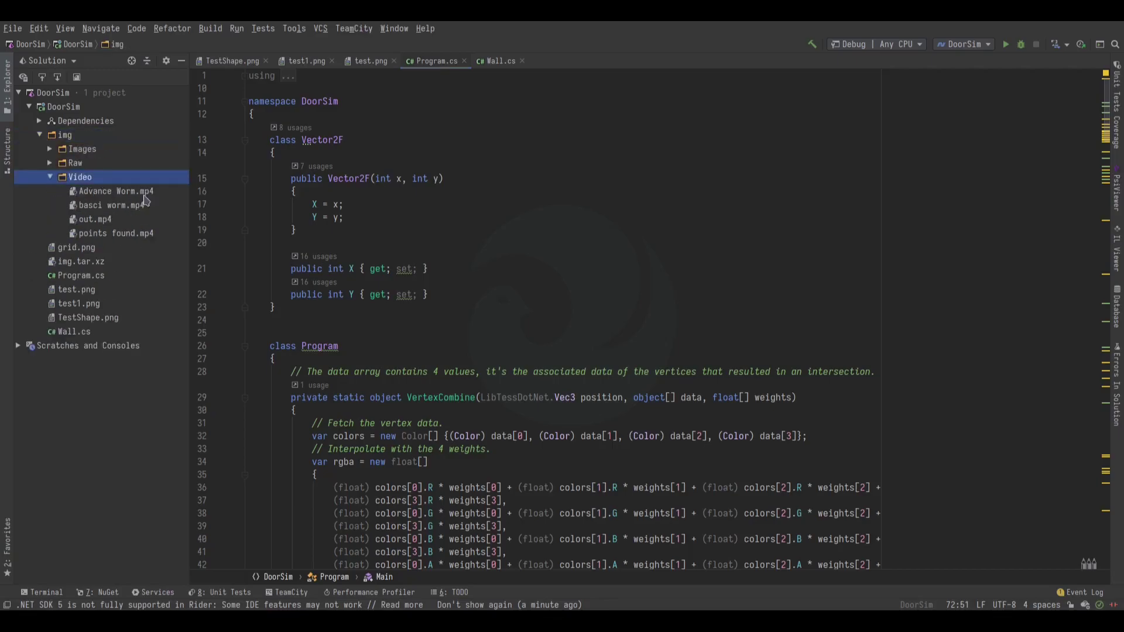
# Expand the Images folder to view mesh.png and outline.png, then return to Program.cs
pyautogui.click(116, 191)
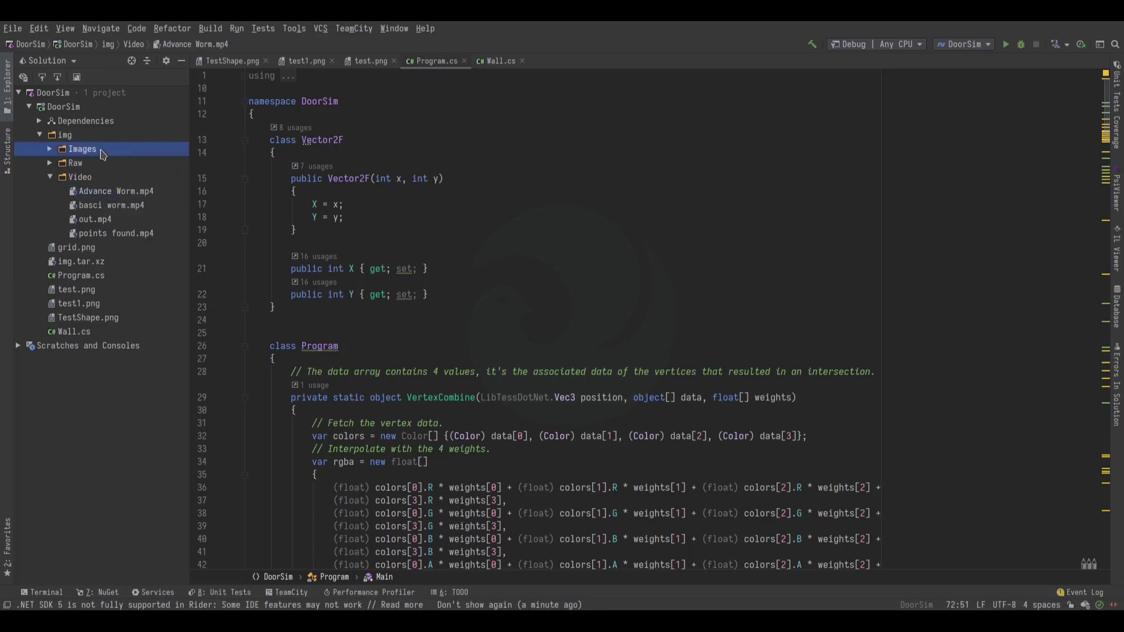
pyautogui.doubleClick(122, 177)
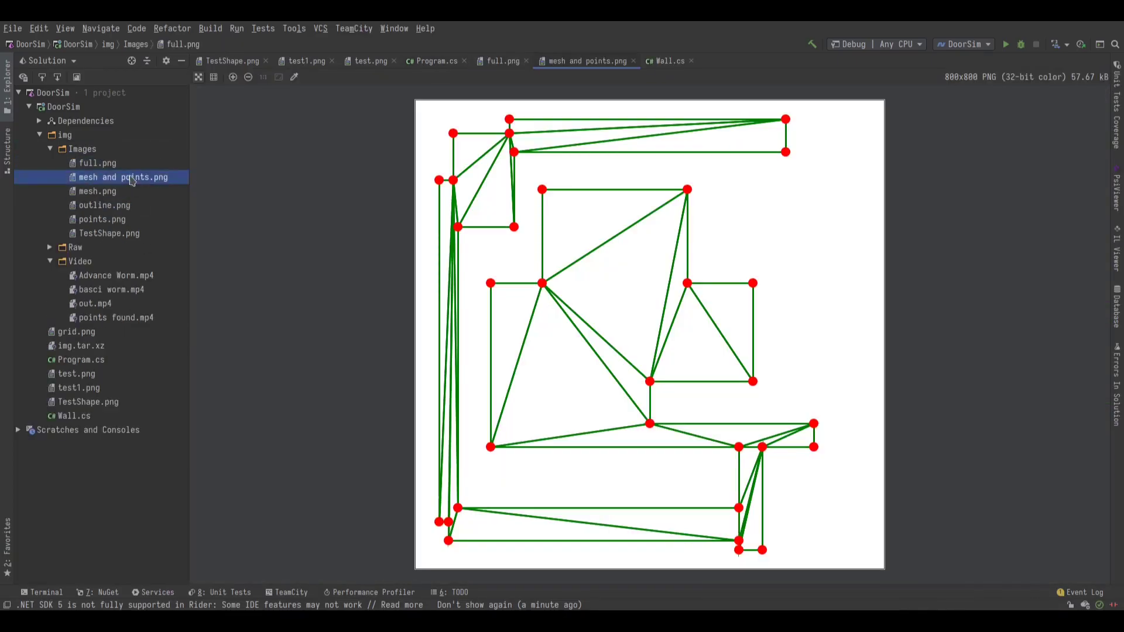
pyautogui.click(98, 191)
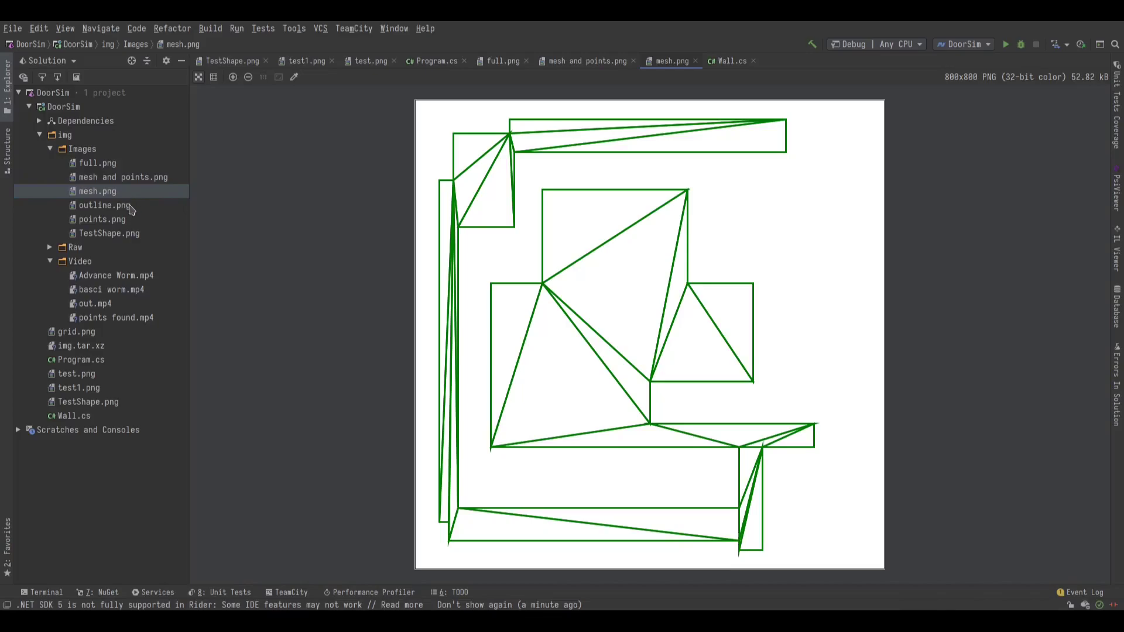
pyautogui.click(102, 219)
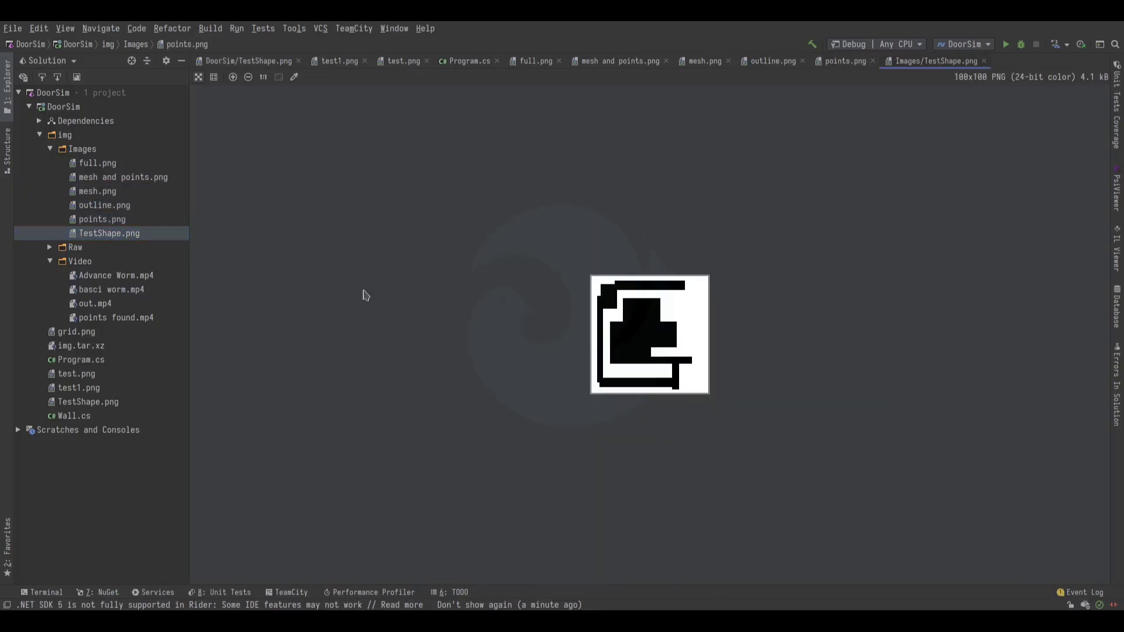
pyautogui.click(465, 60)
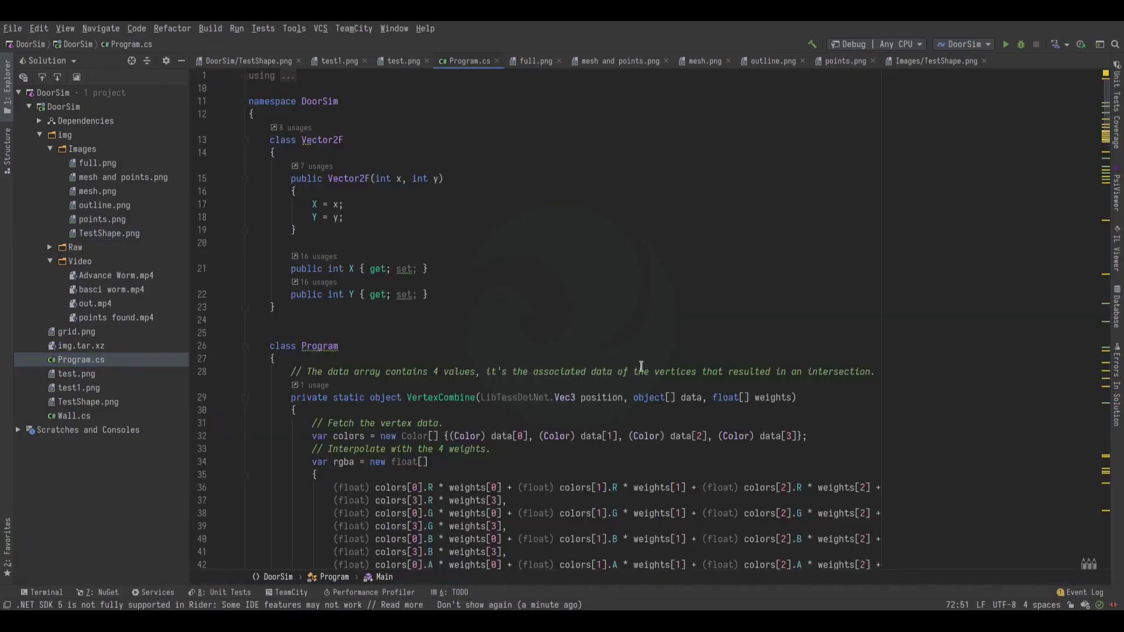
pyautogui.scroll(-3)
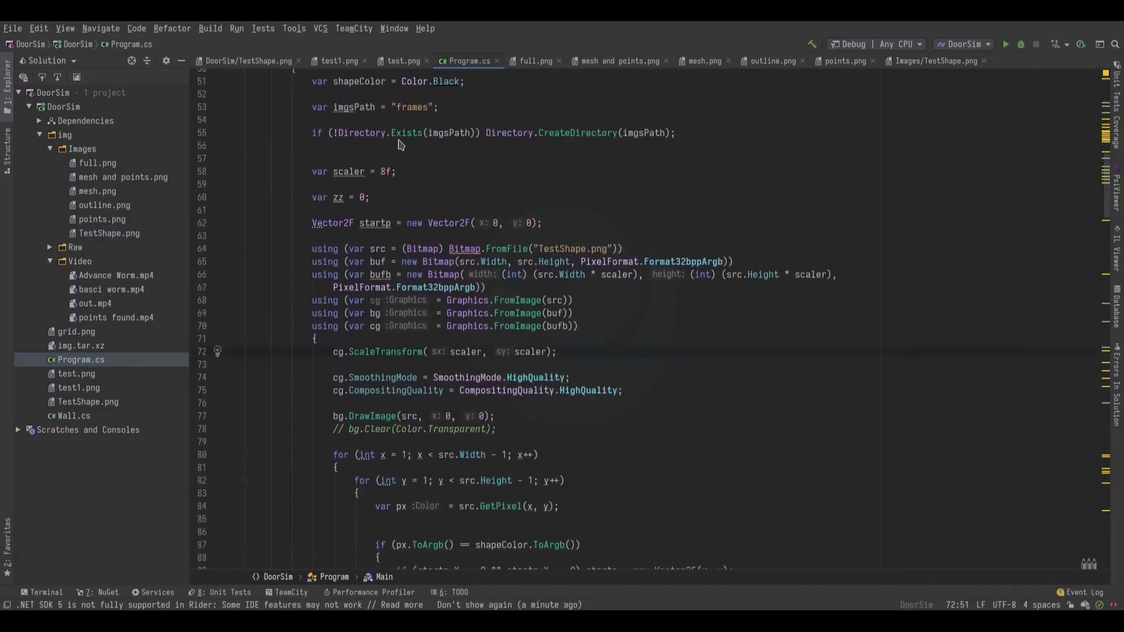
pyautogui.scroll(-3)
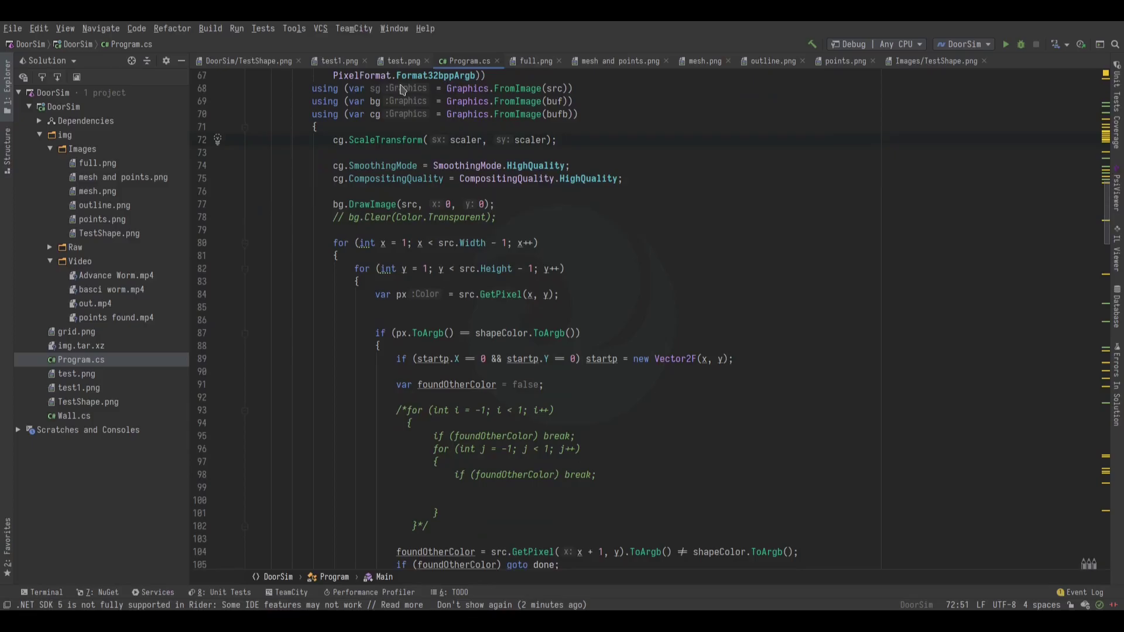
pyautogui.scroll(-3)
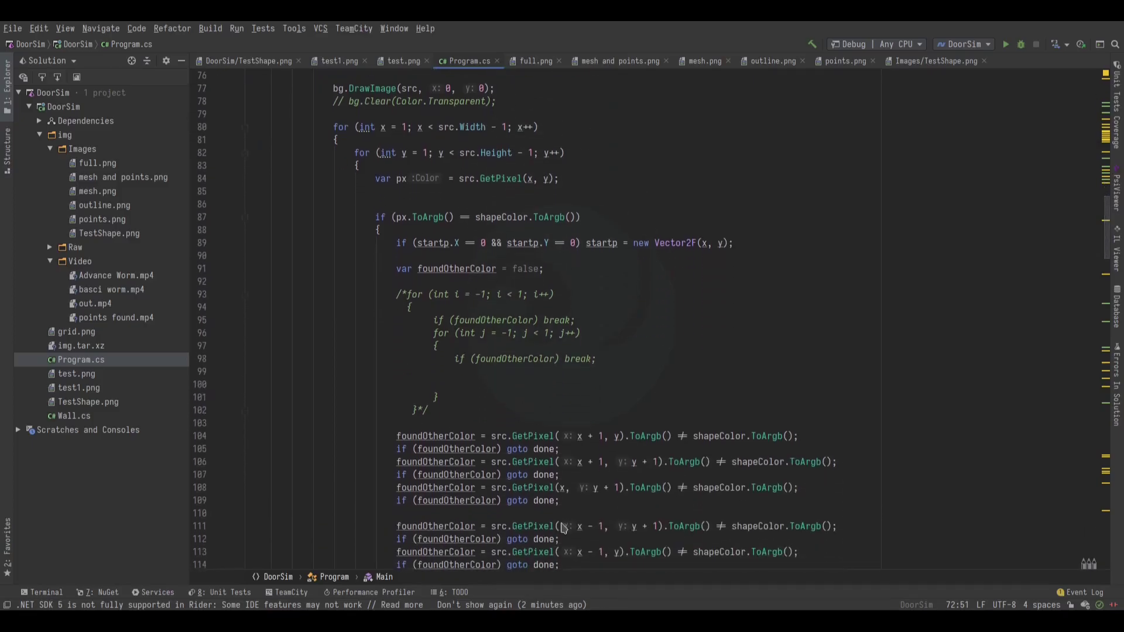
pyautogui.scroll(-3)
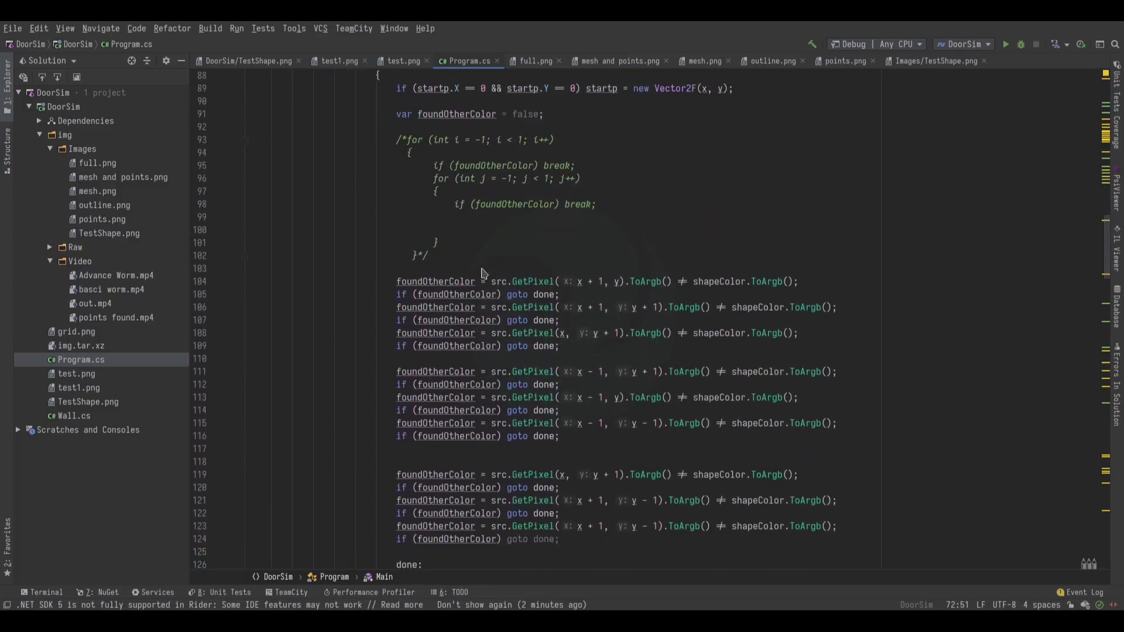
pyautogui.moveTo(572, 291)
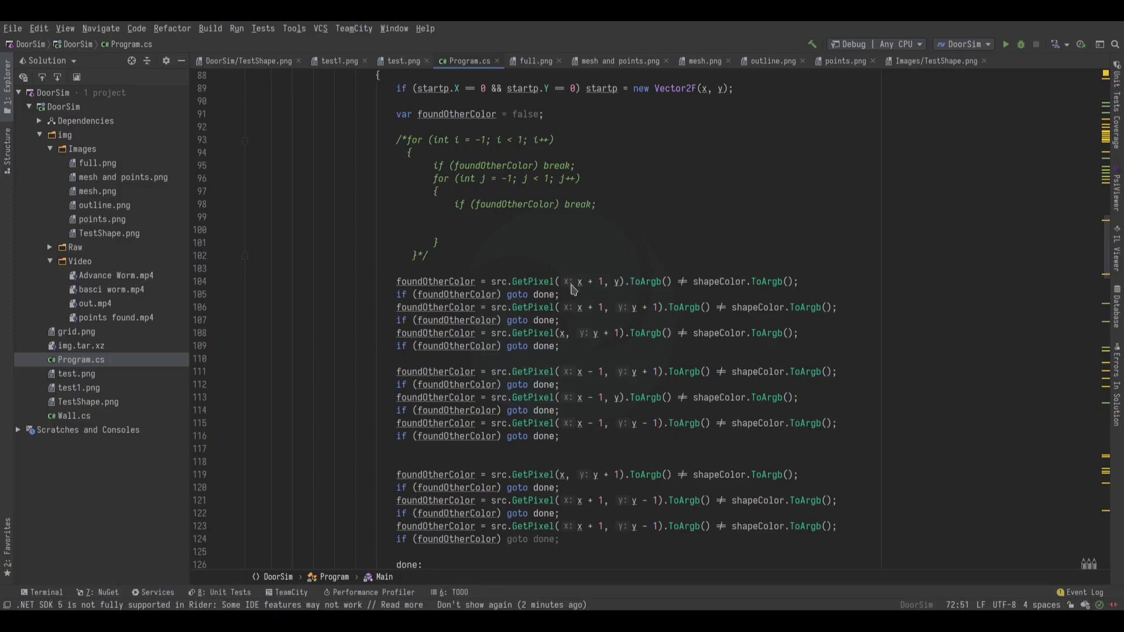
pyautogui.scroll(-3)
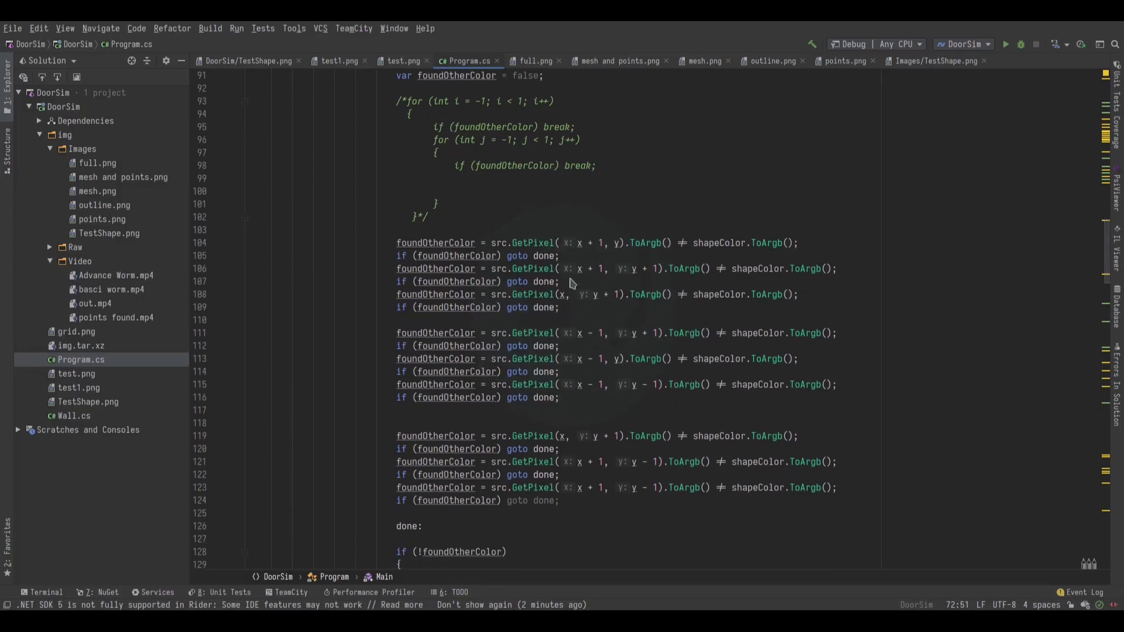
pyautogui.scroll(-3)
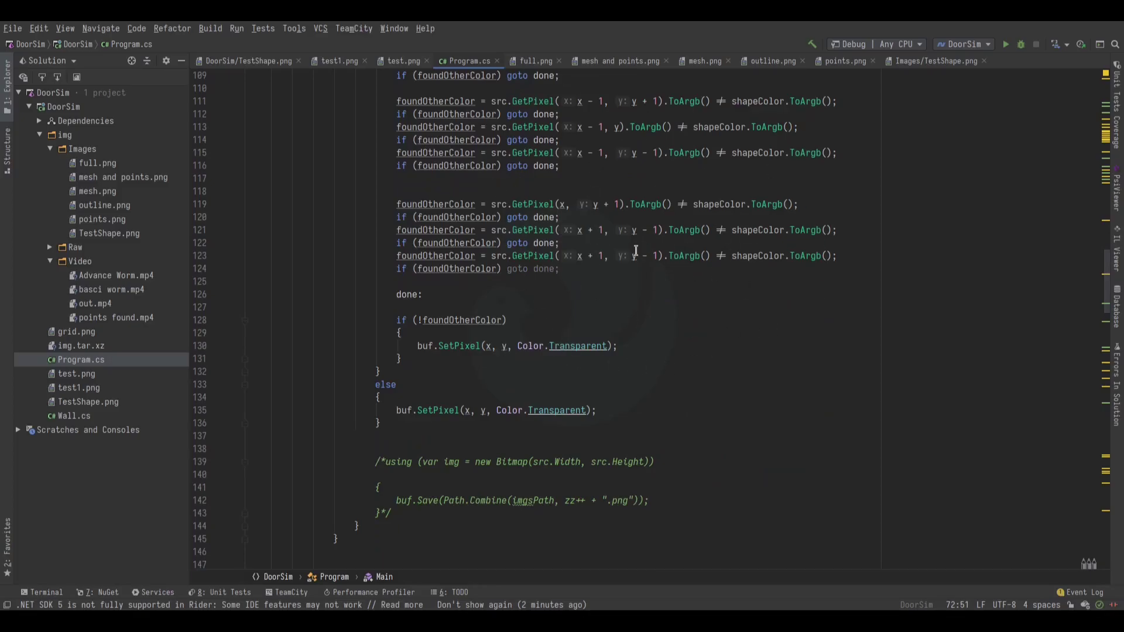
pyautogui.scroll(-3)
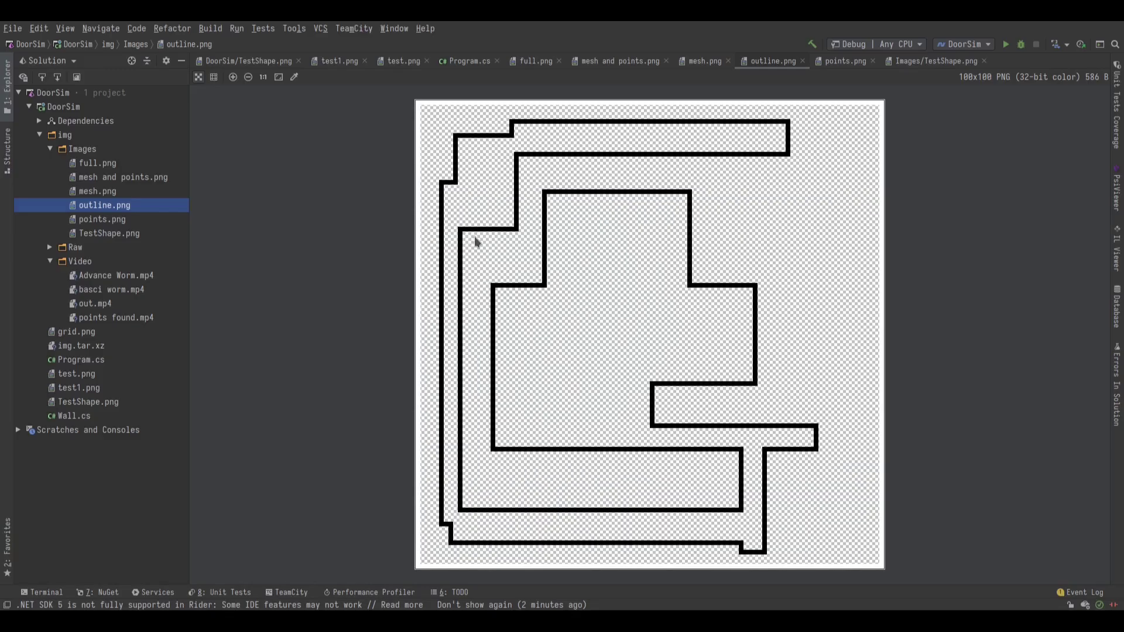
pyautogui.moveTo(442, 113)
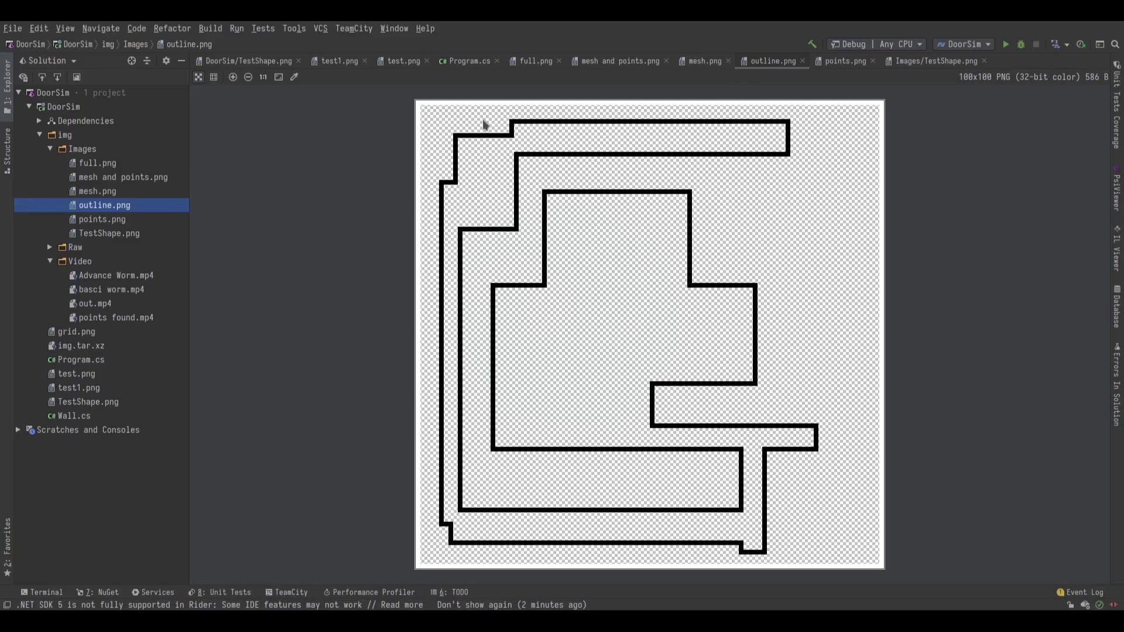
pyautogui.moveTo(575, 221)
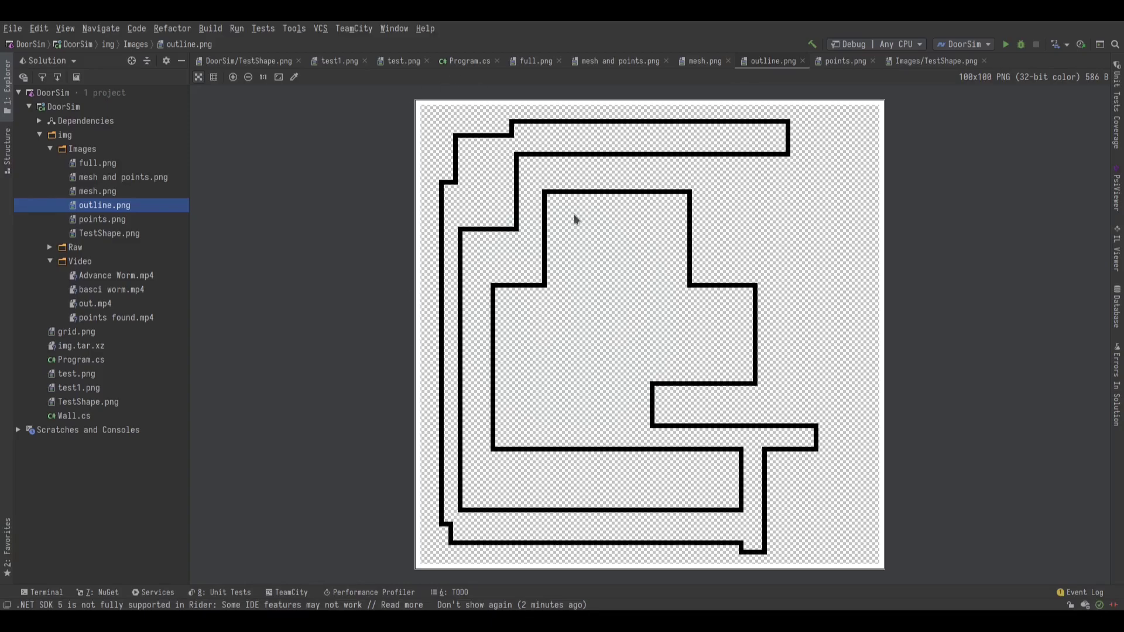
pyautogui.moveTo(749, 281)
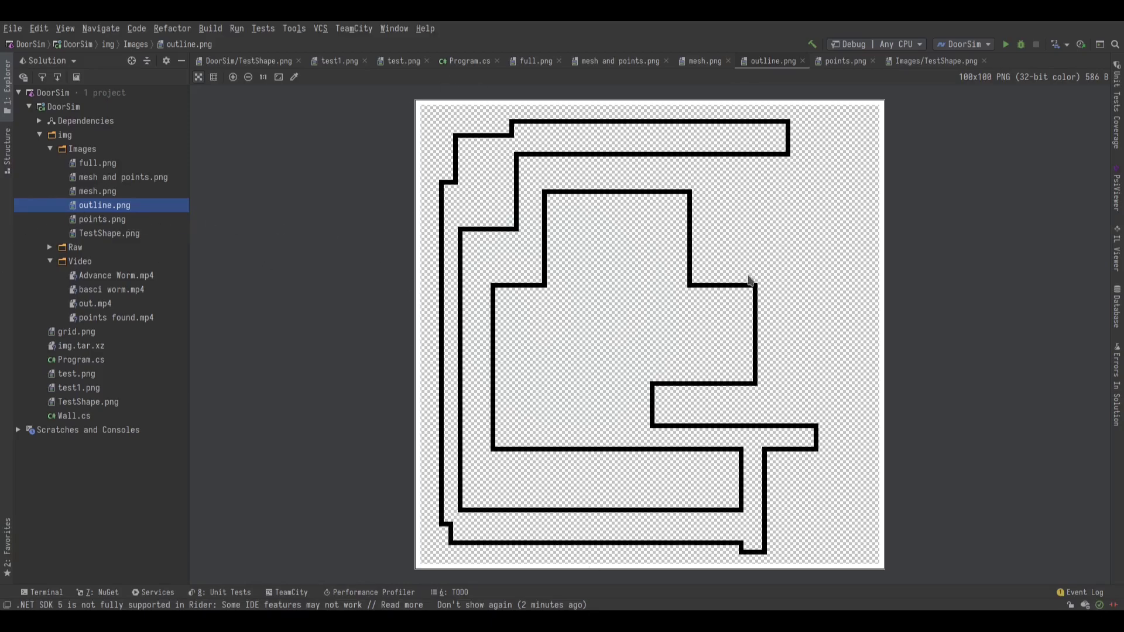
# Select points.png in img/Images after looking over outline.png's traced contours
pyautogui.click(102, 218)
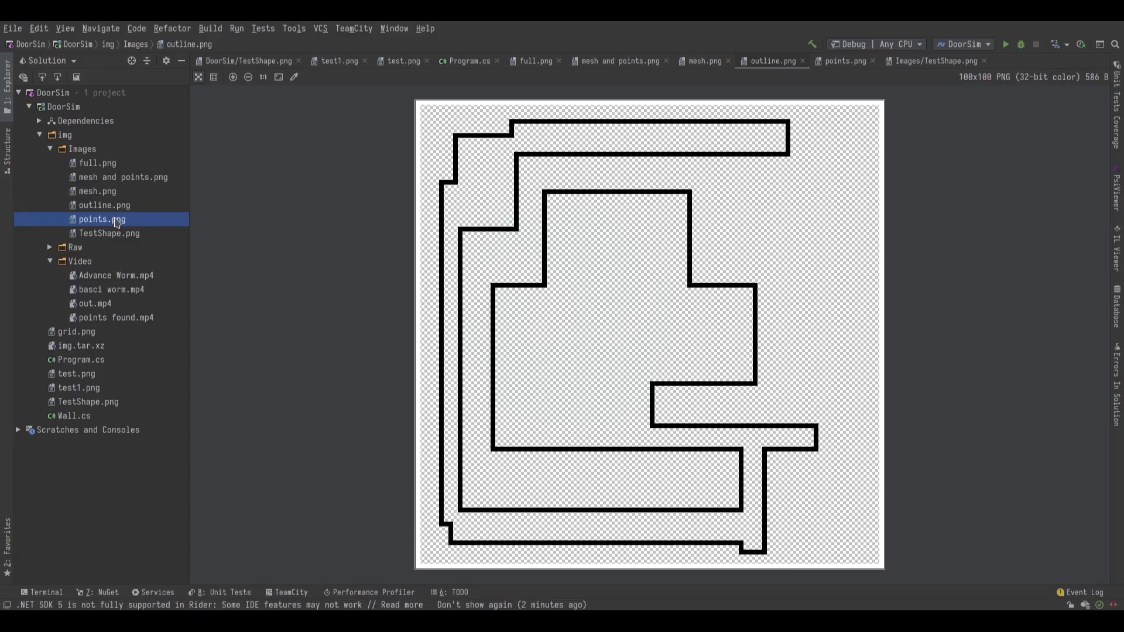
# View points.png and test.png, then return to Program.cs's point-tracing loop
pyautogui.click(843, 60)
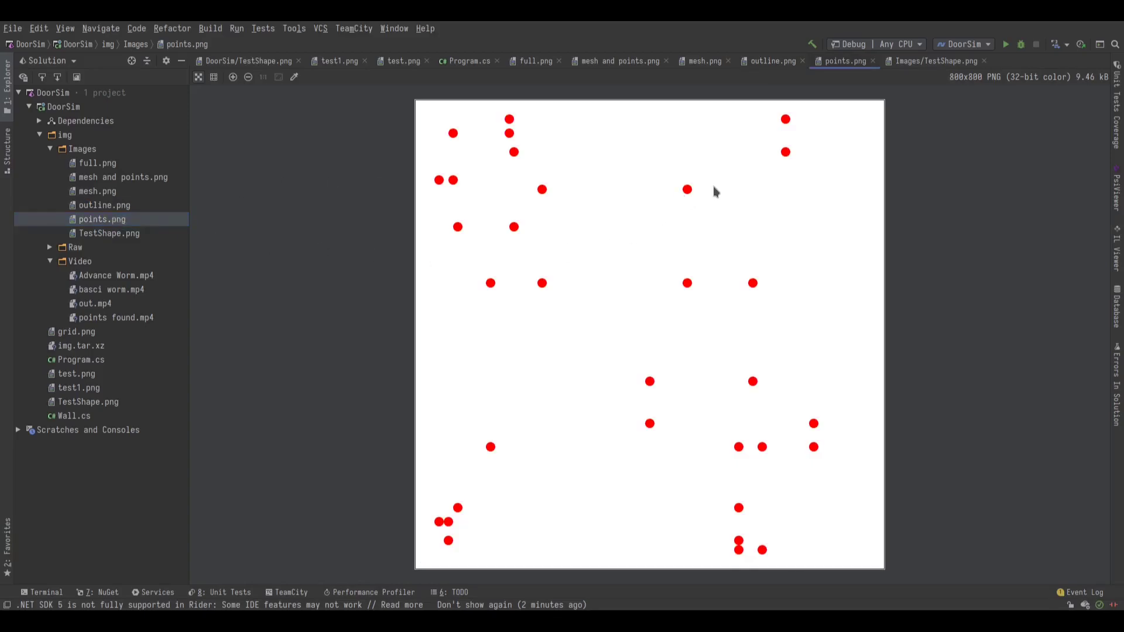
pyautogui.click(77, 374)
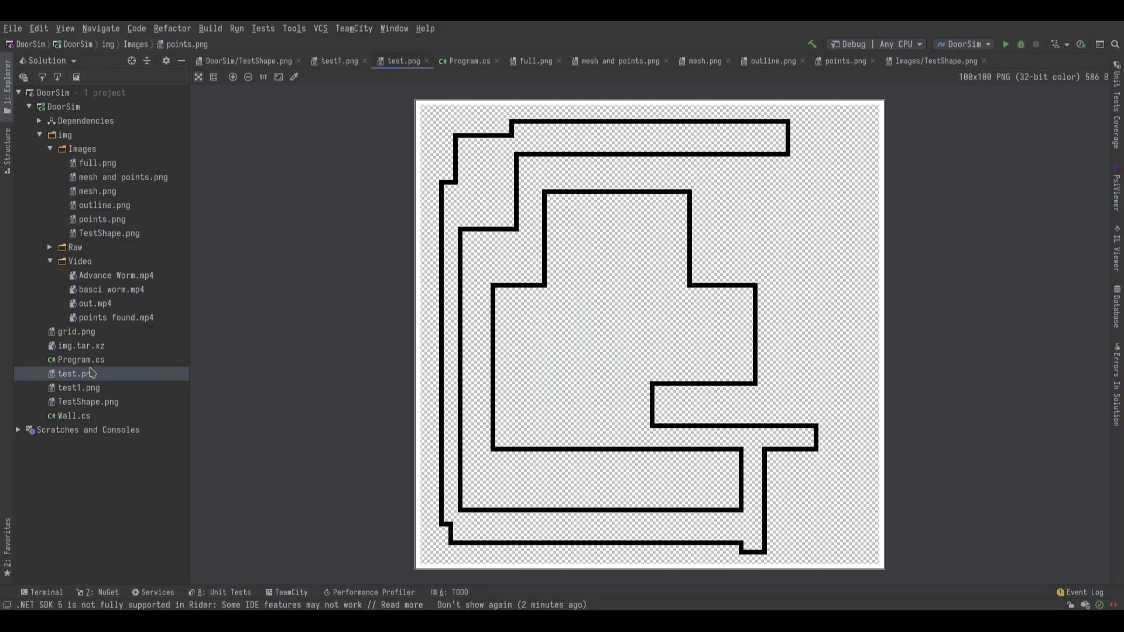
pyautogui.click(466, 61)
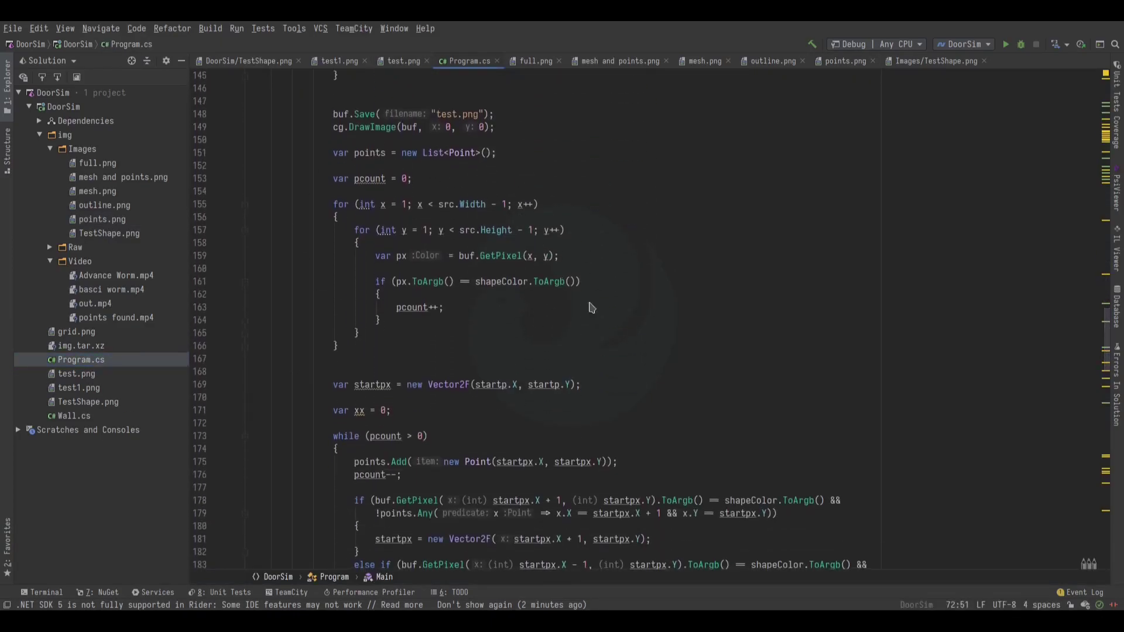
# Highlight pcount and scroll through the neighbour-tracing and corner-filtering loops in Program.cs
pyautogui.doubleClick(413, 307)
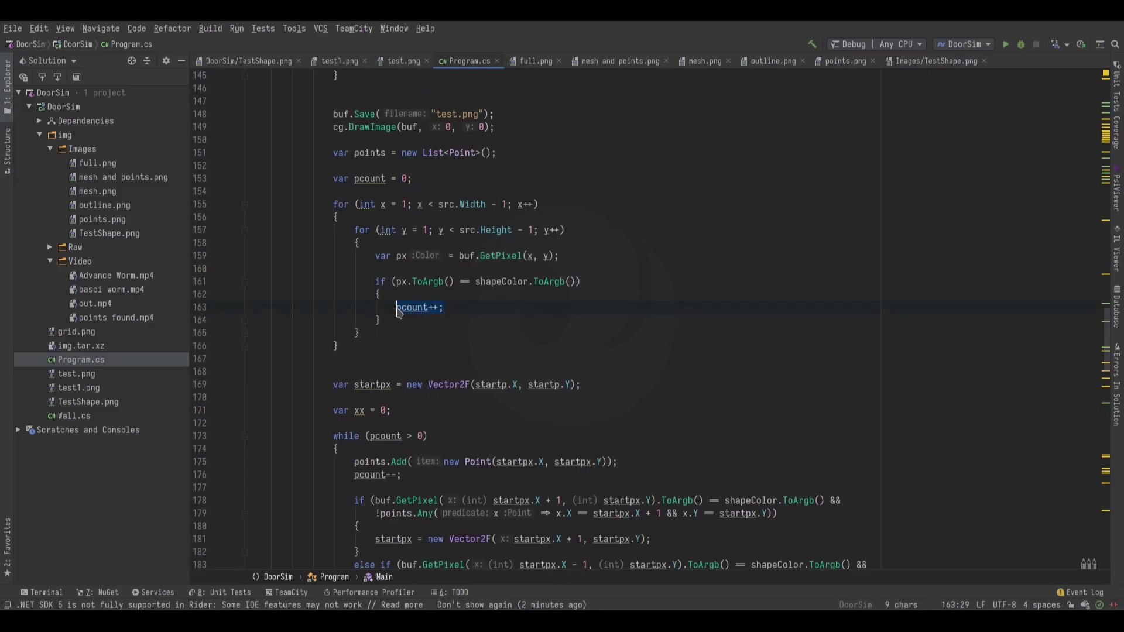
pyautogui.scroll(-3)
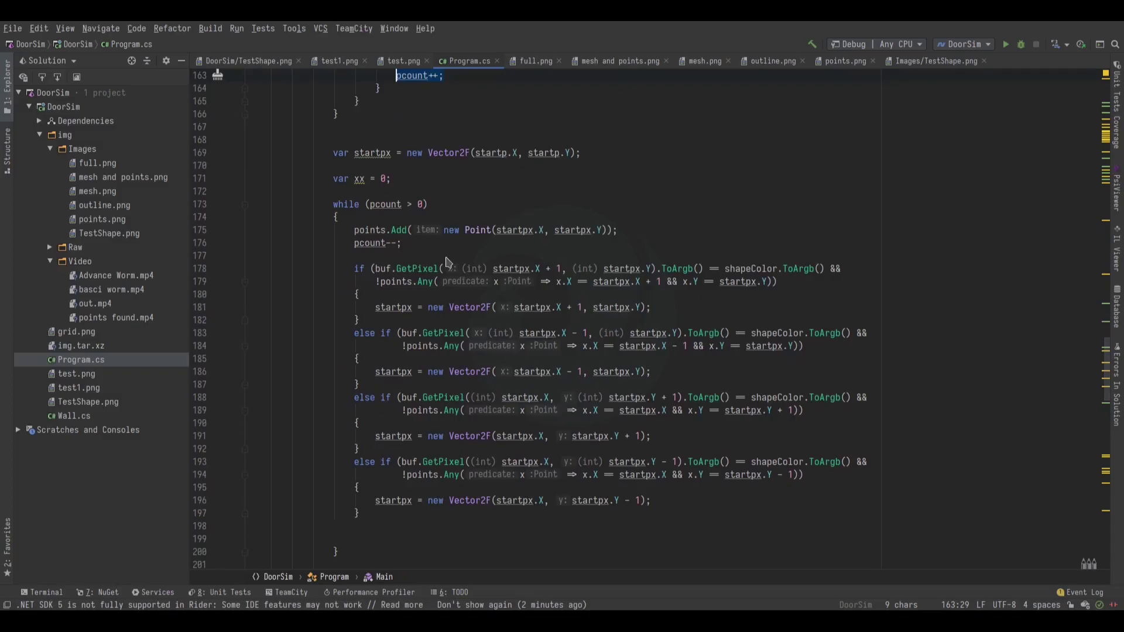
pyautogui.moveTo(604, 274)
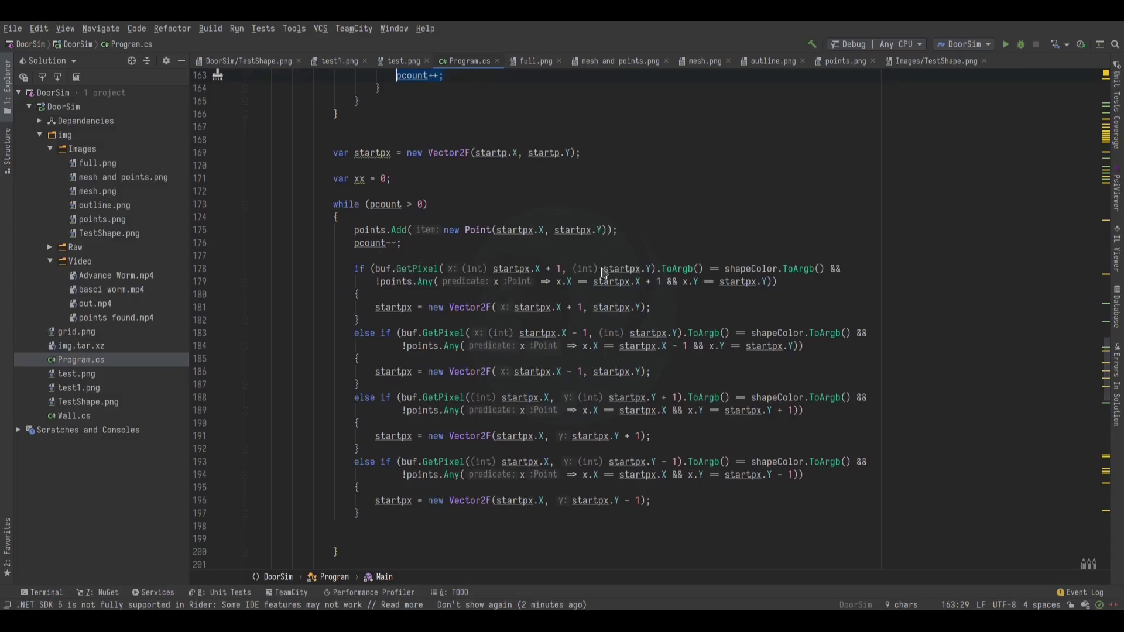
pyautogui.moveTo(512, 86)
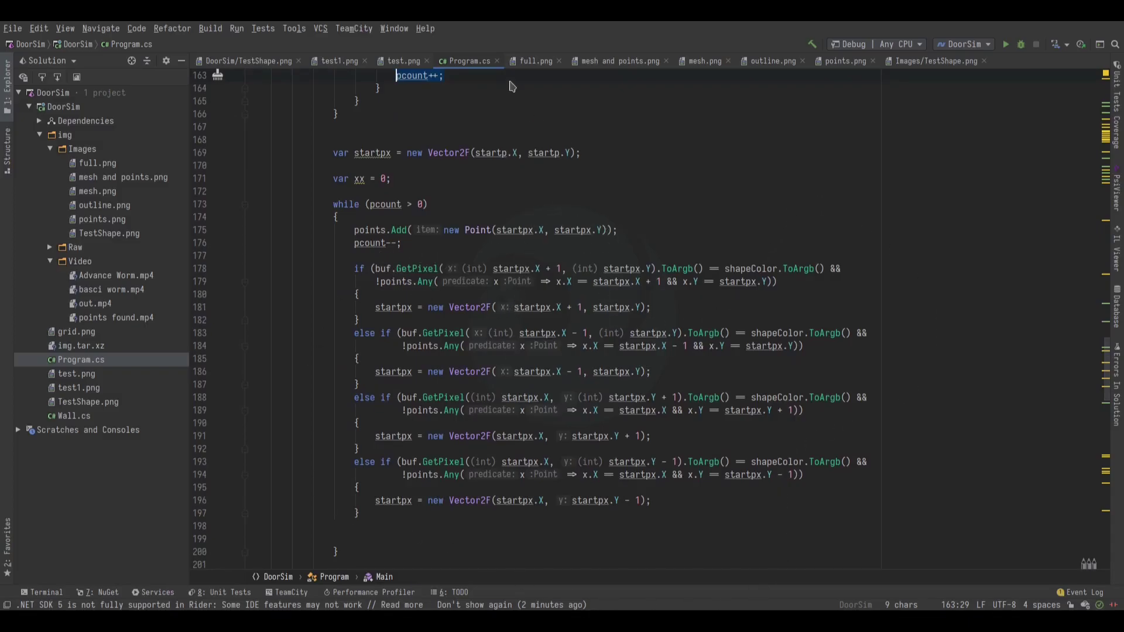
pyautogui.scroll(-3)
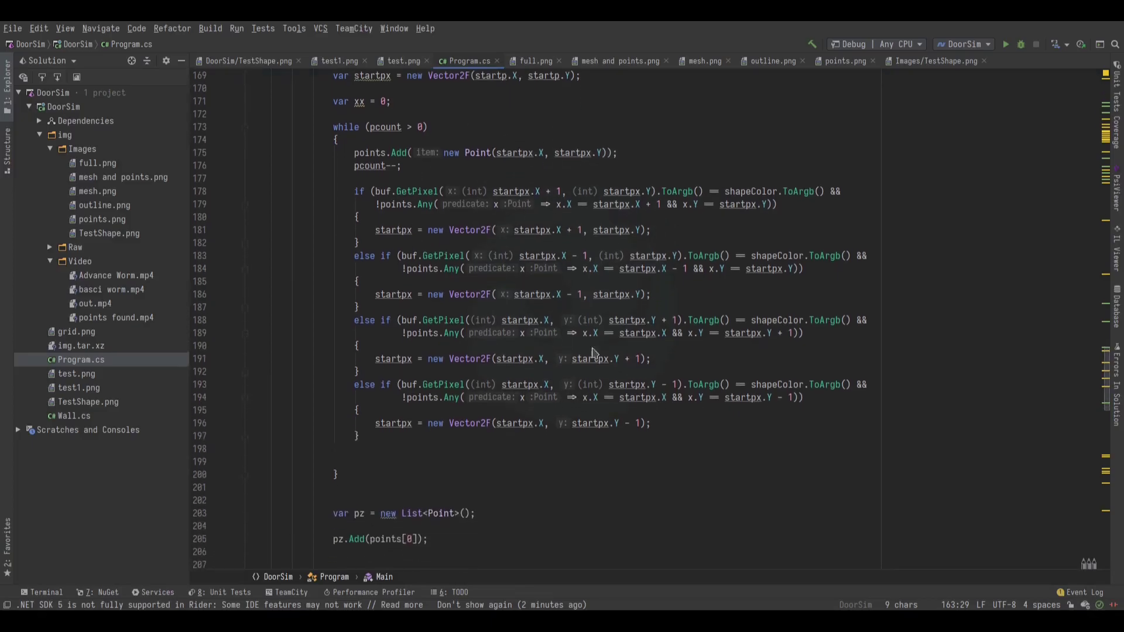
pyautogui.scroll(-3)
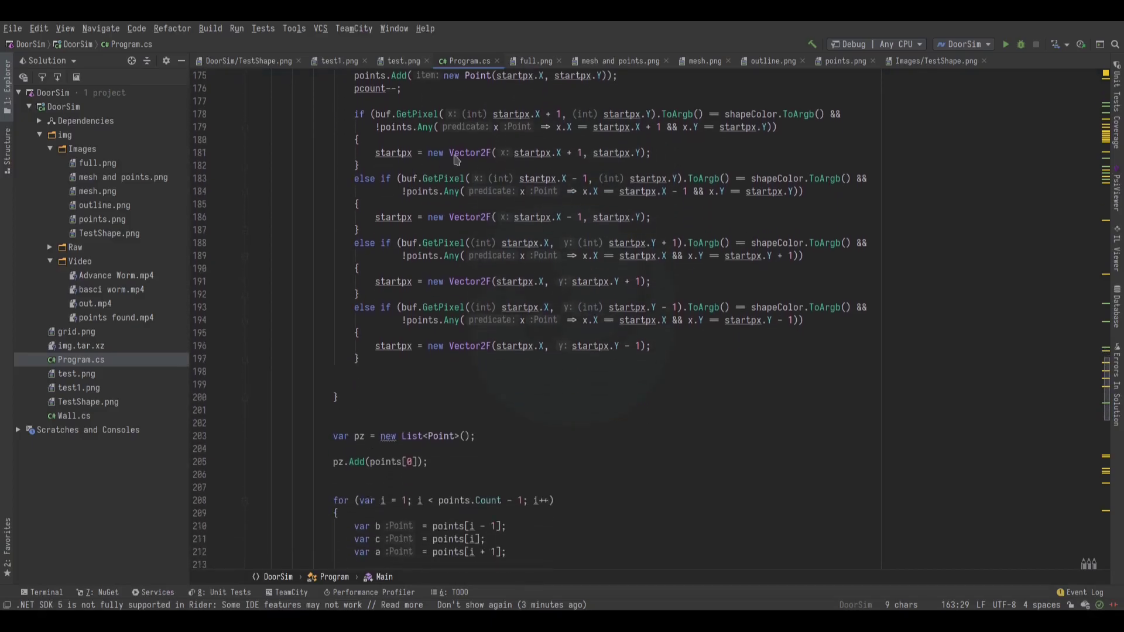
pyautogui.scroll(-3)
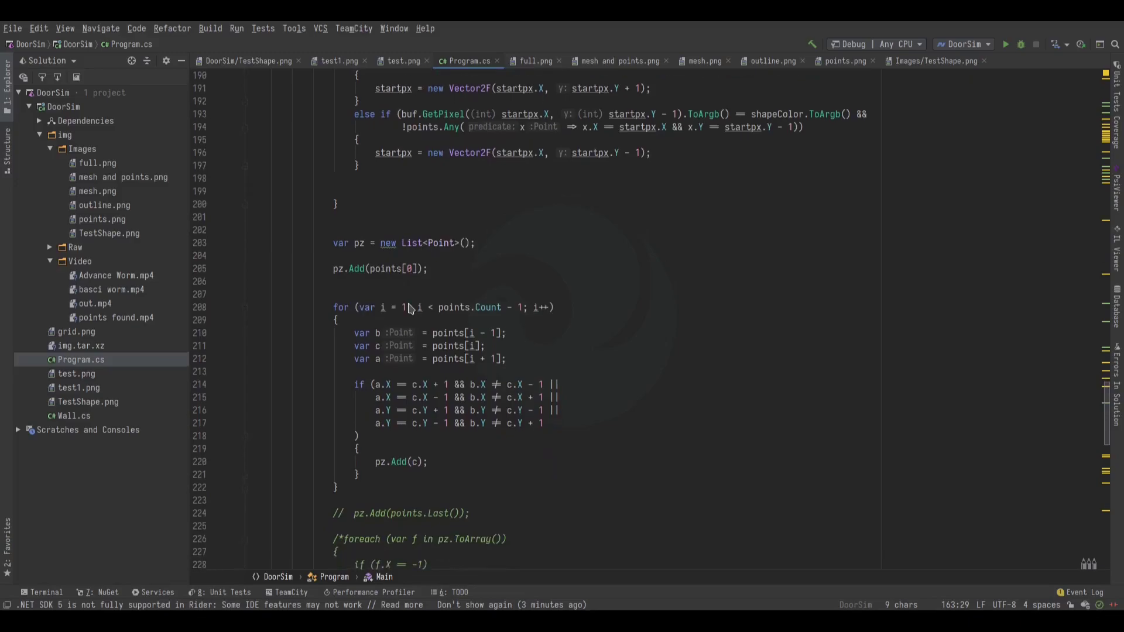
pyautogui.scroll(-3)
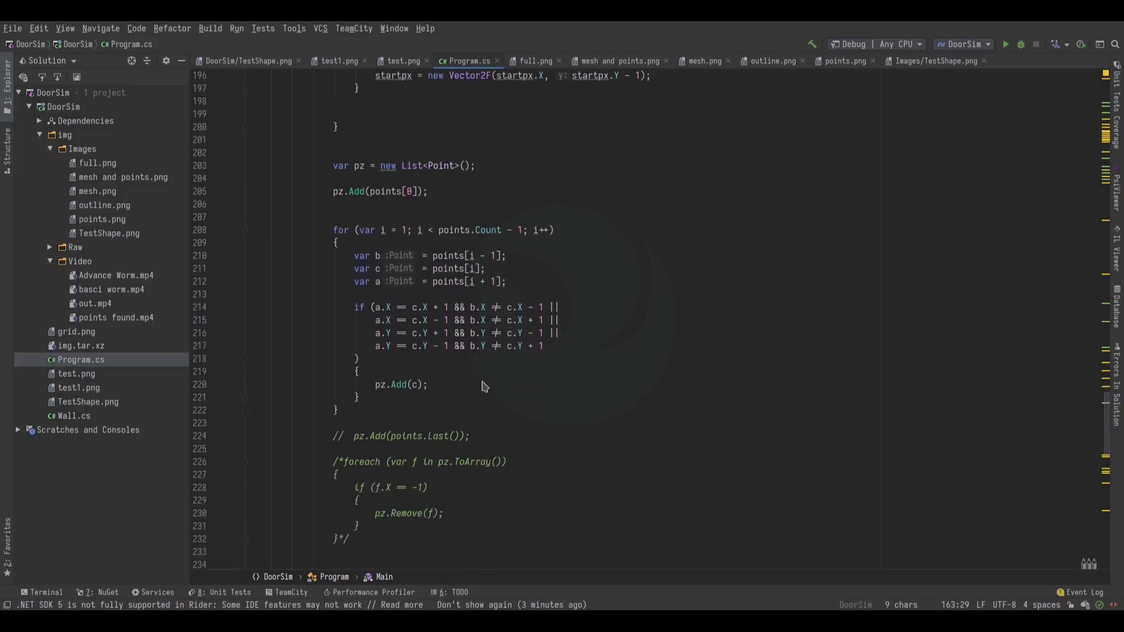
pyautogui.moveTo(506, 358)
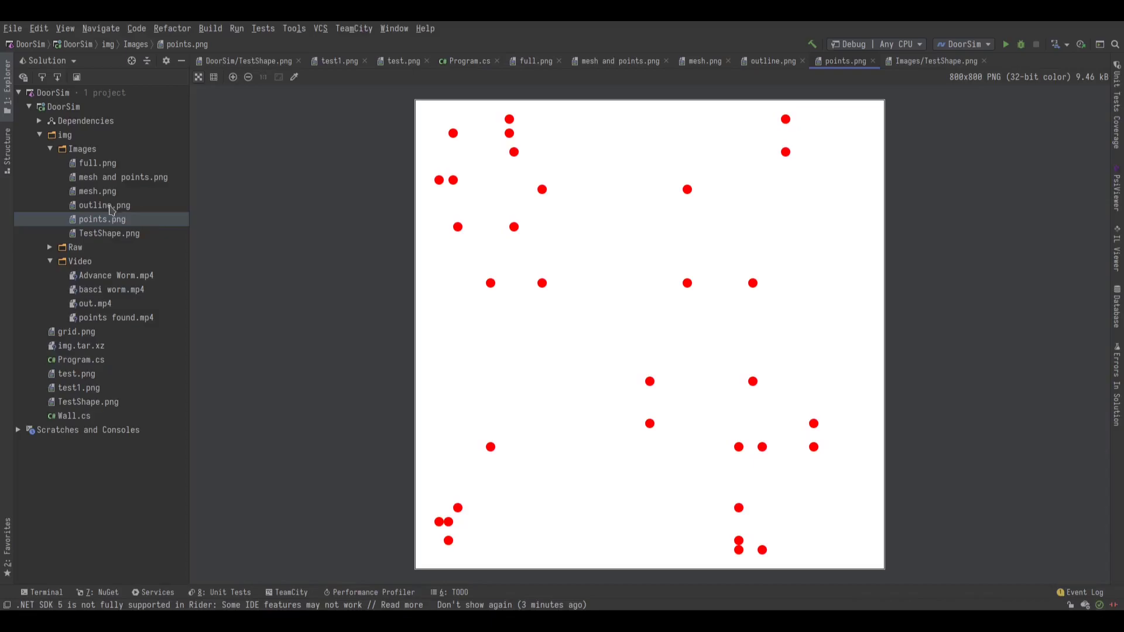
# Check outline.png, then scroll Program.cs down to the LibTessDotNet tessellation code
pyautogui.click(103, 205)
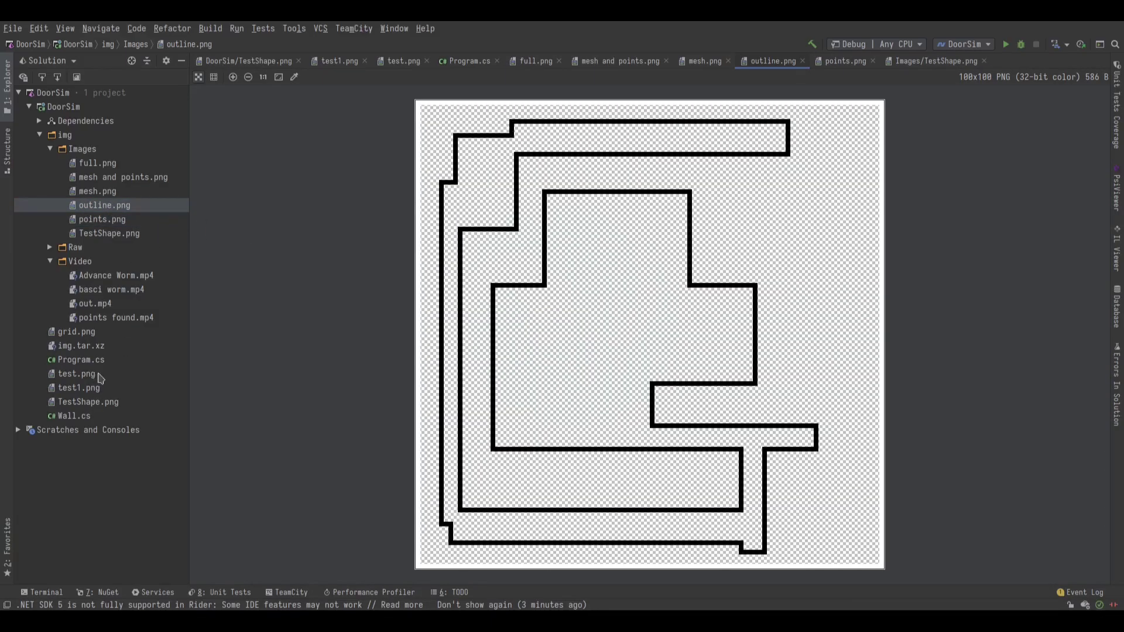
pyautogui.click(466, 61)
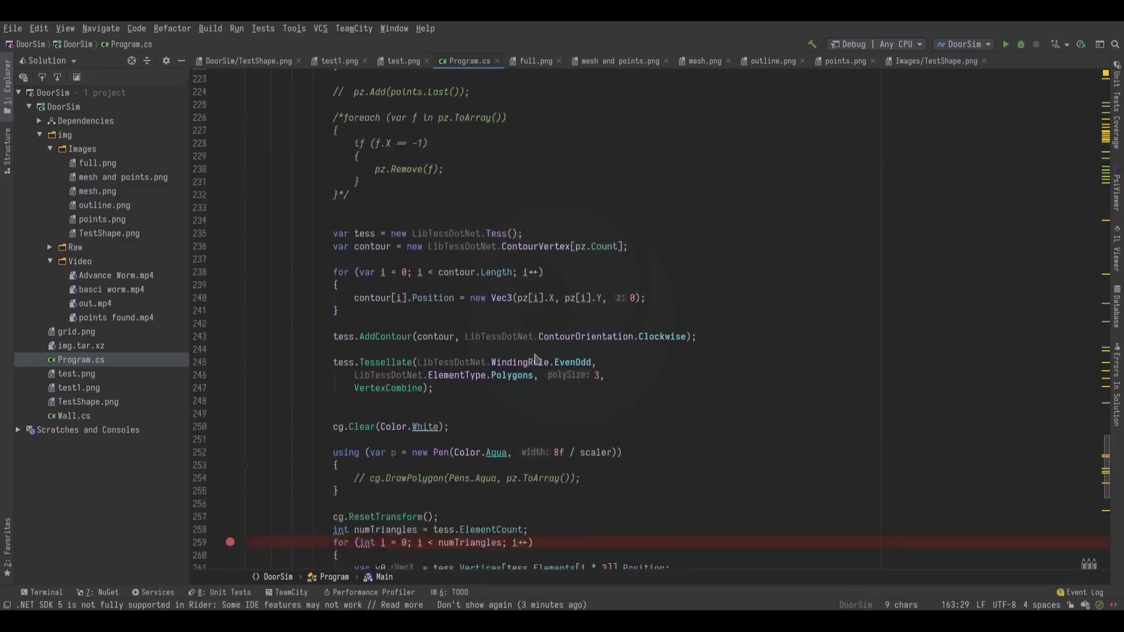
pyautogui.scroll(-3)
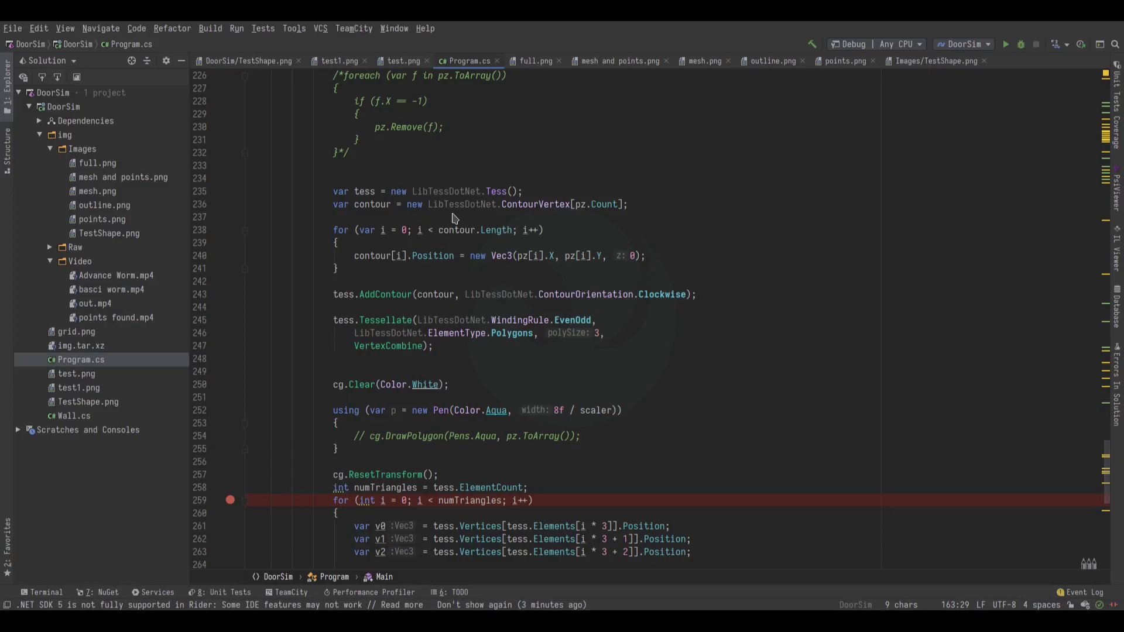
pyautogui.scroll(-3)
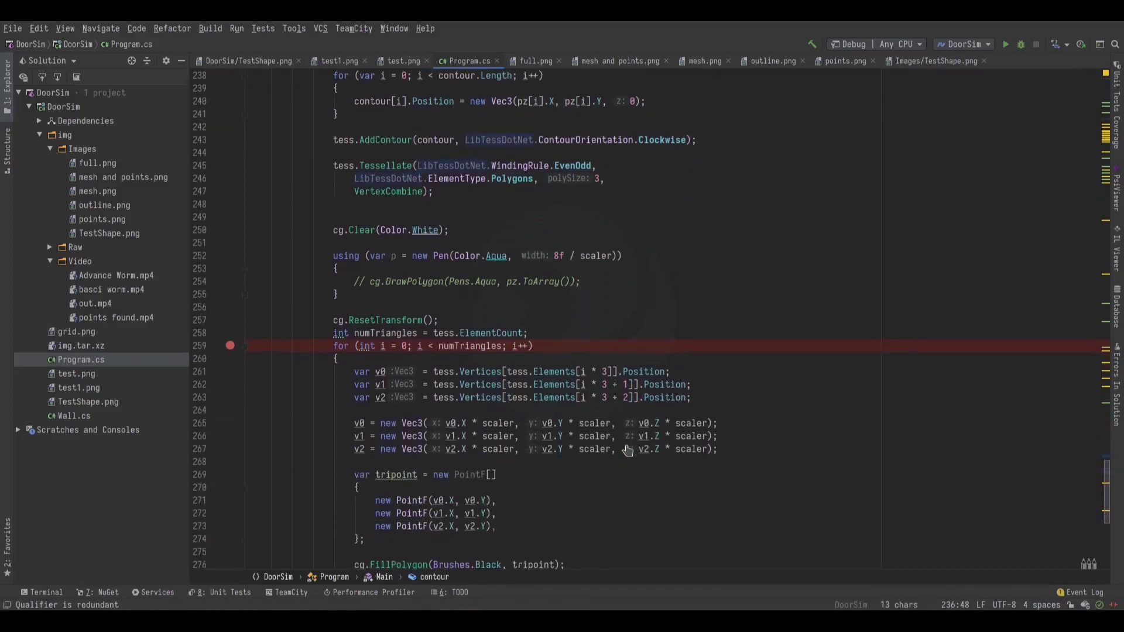
pyautogui.scroll(-3)
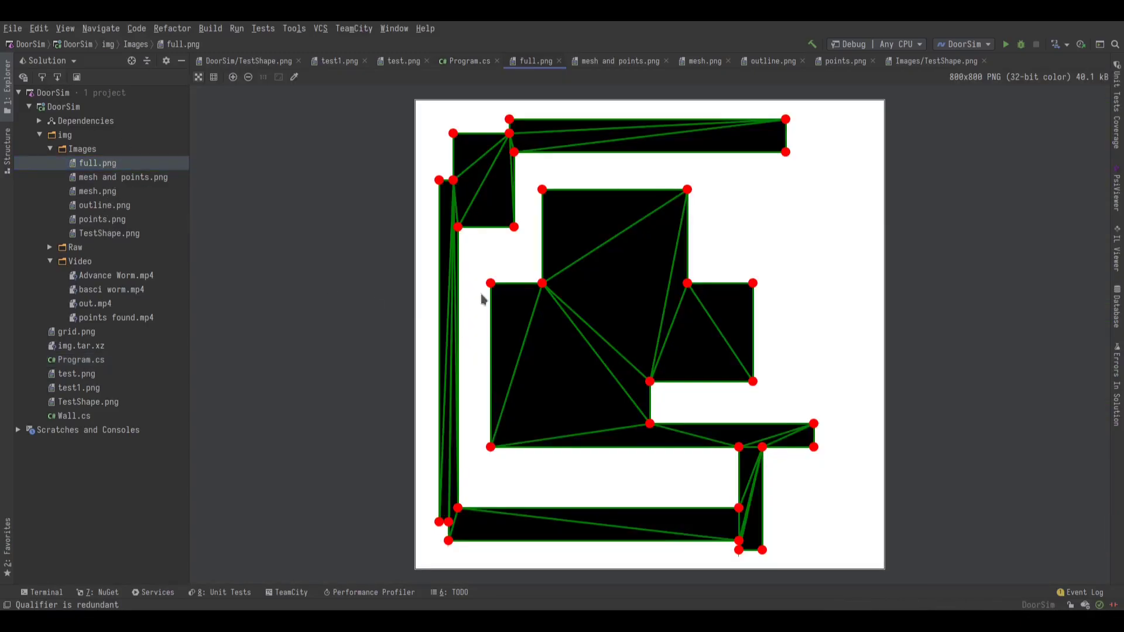
pyautogui.moveTo(720, 357)
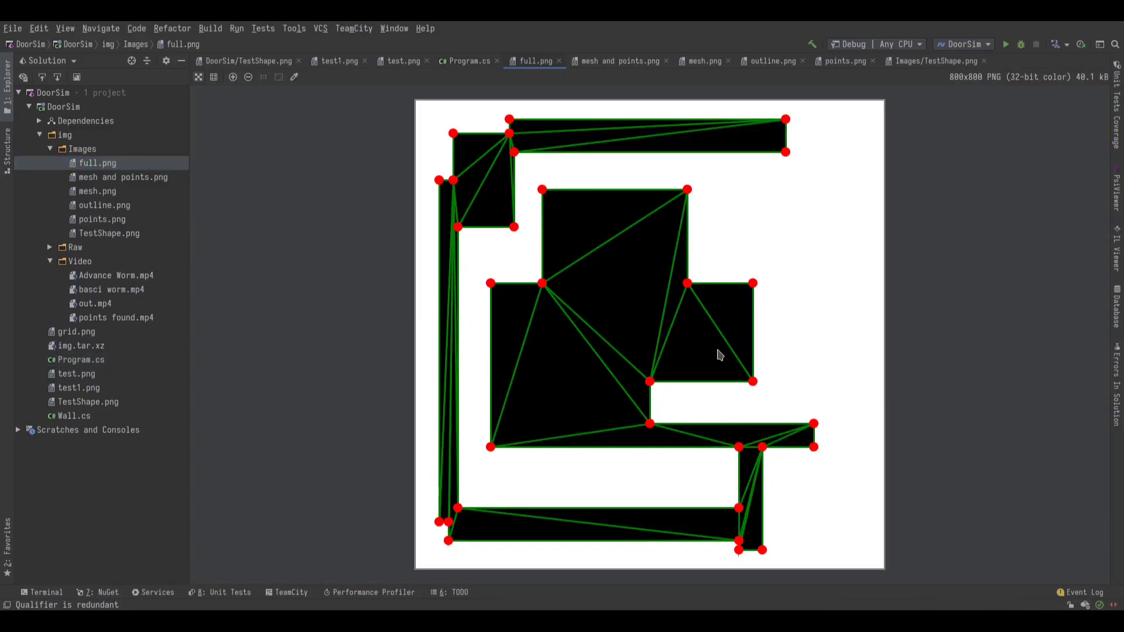
pyautogui.moveTo(707, 337)
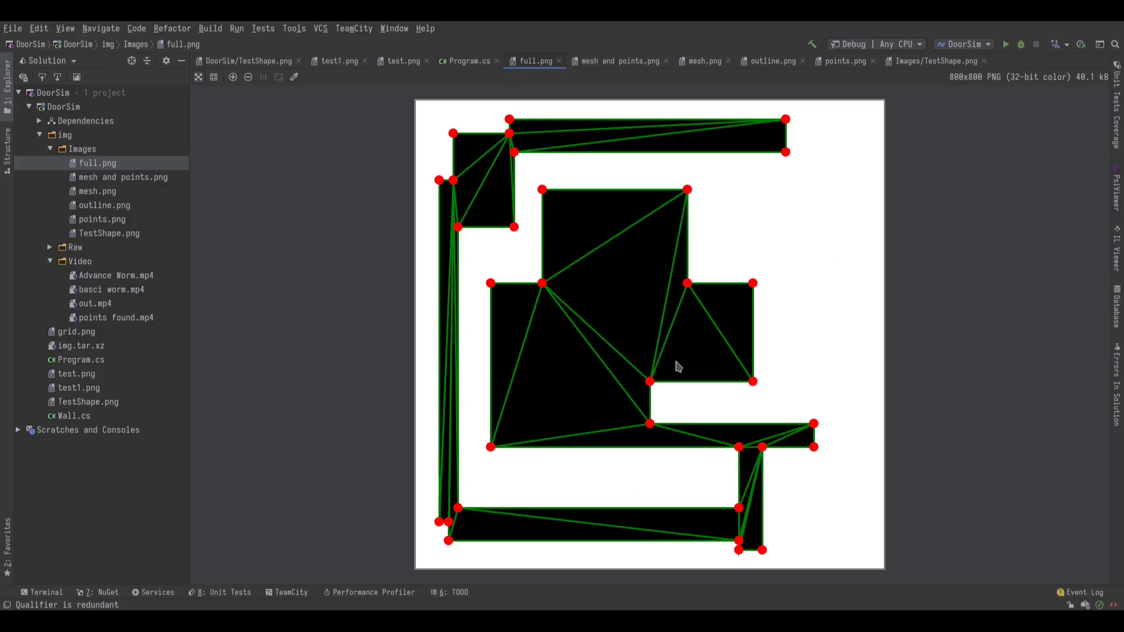
pyautogui.moveTo(552, 230)
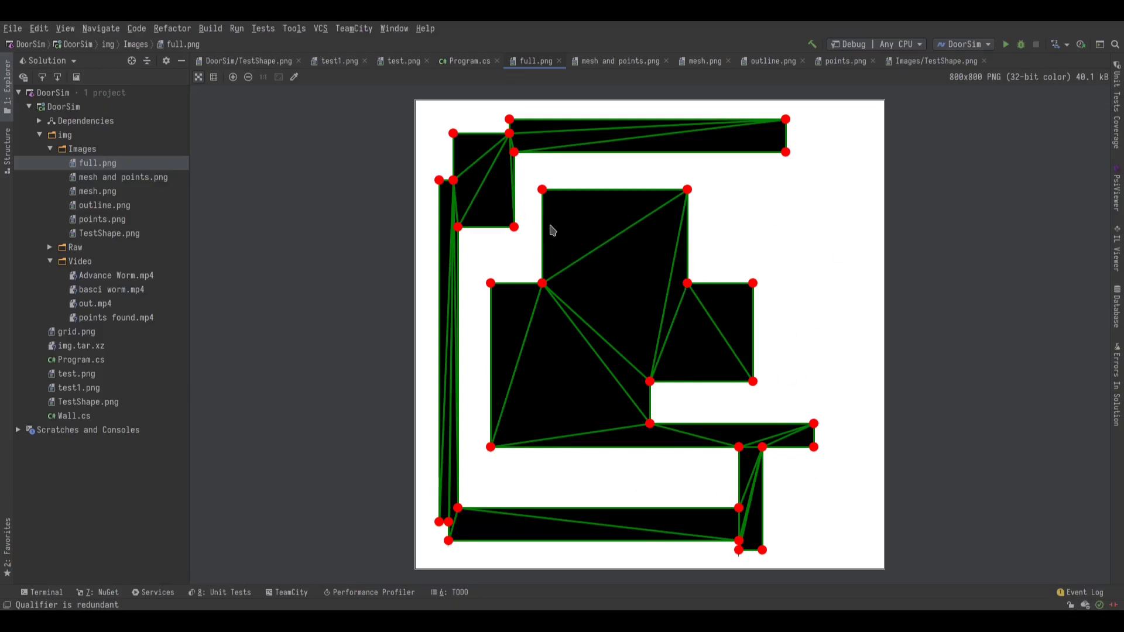
pyautogui.moveTo(422, 362)
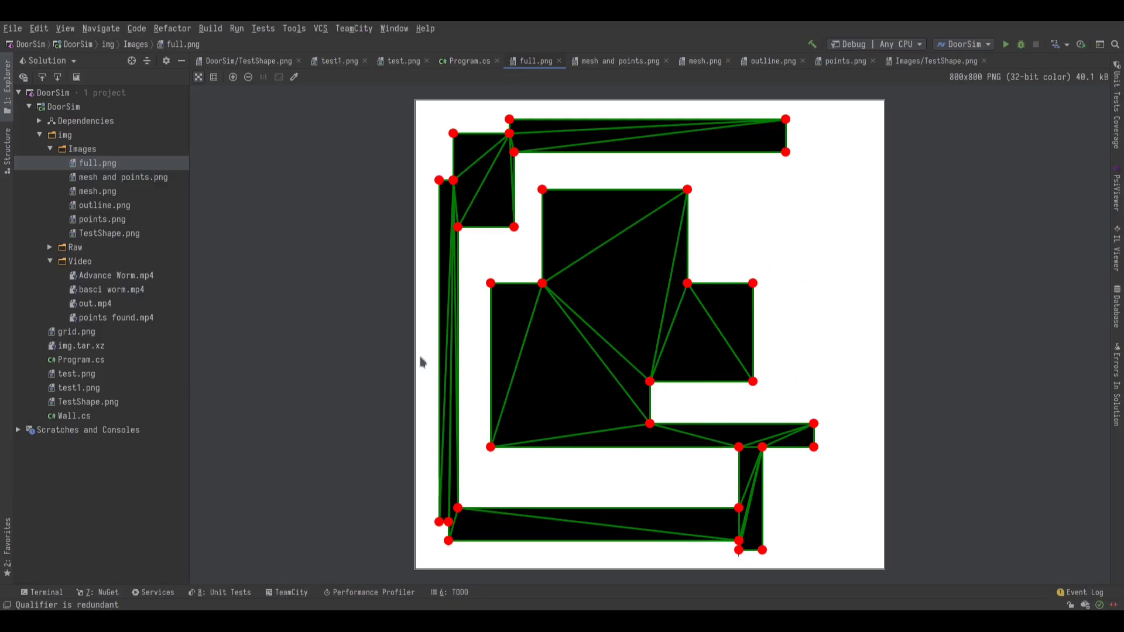
# Collapse the Video folder while full.png's triangulated mesh stays displayed
pyautogui.click(79, 261)
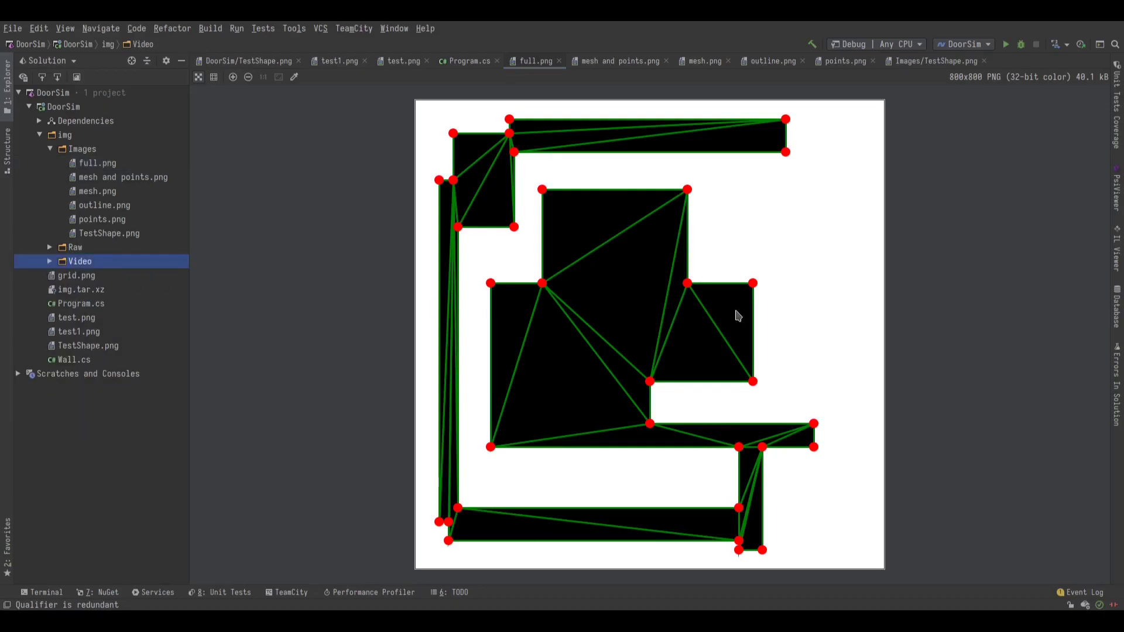
pyautogui.moveTo(684, 208)
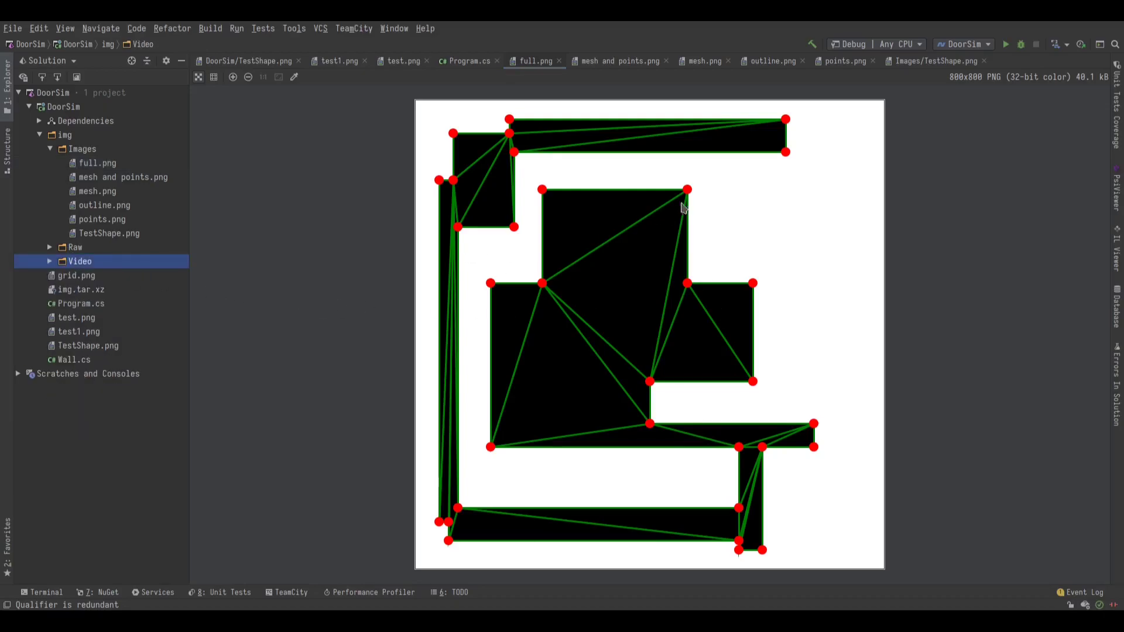